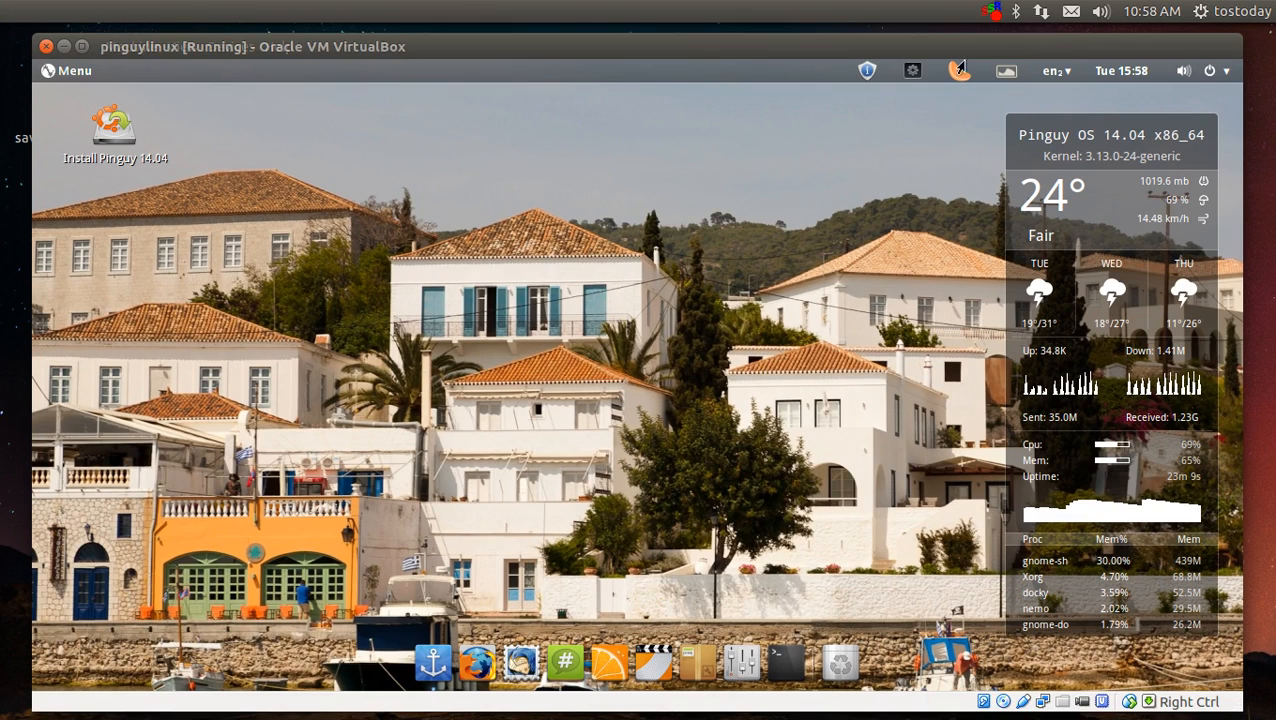
mouse_move(772, 52)
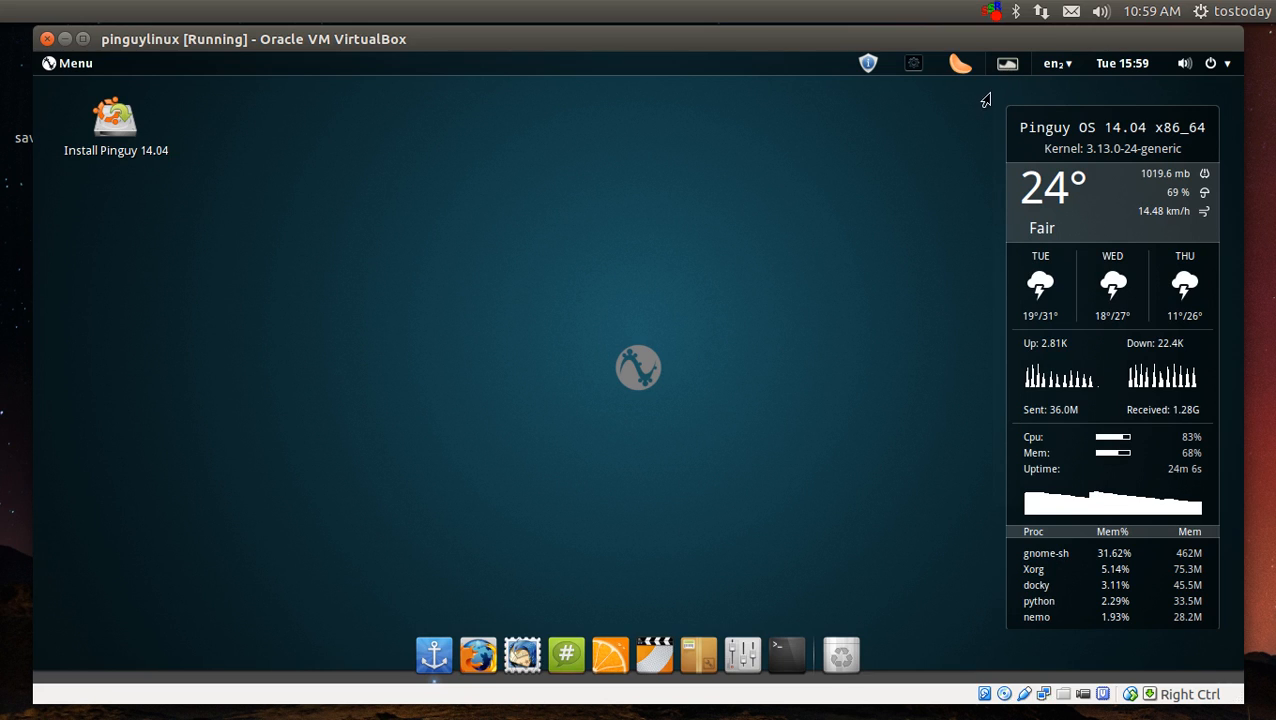
- Use the Variety indicator to switch to the Earth-from-space wallpaper
left_click(1002, 62)
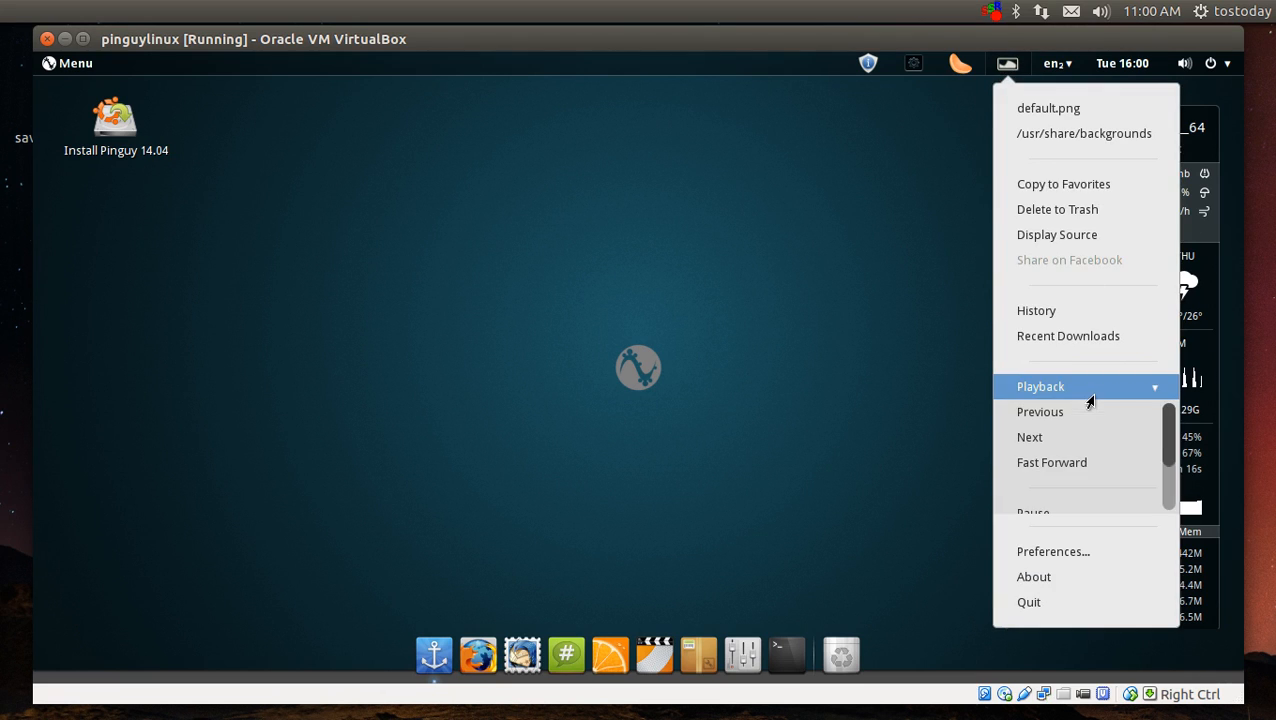
mouse_move(1066, 444)
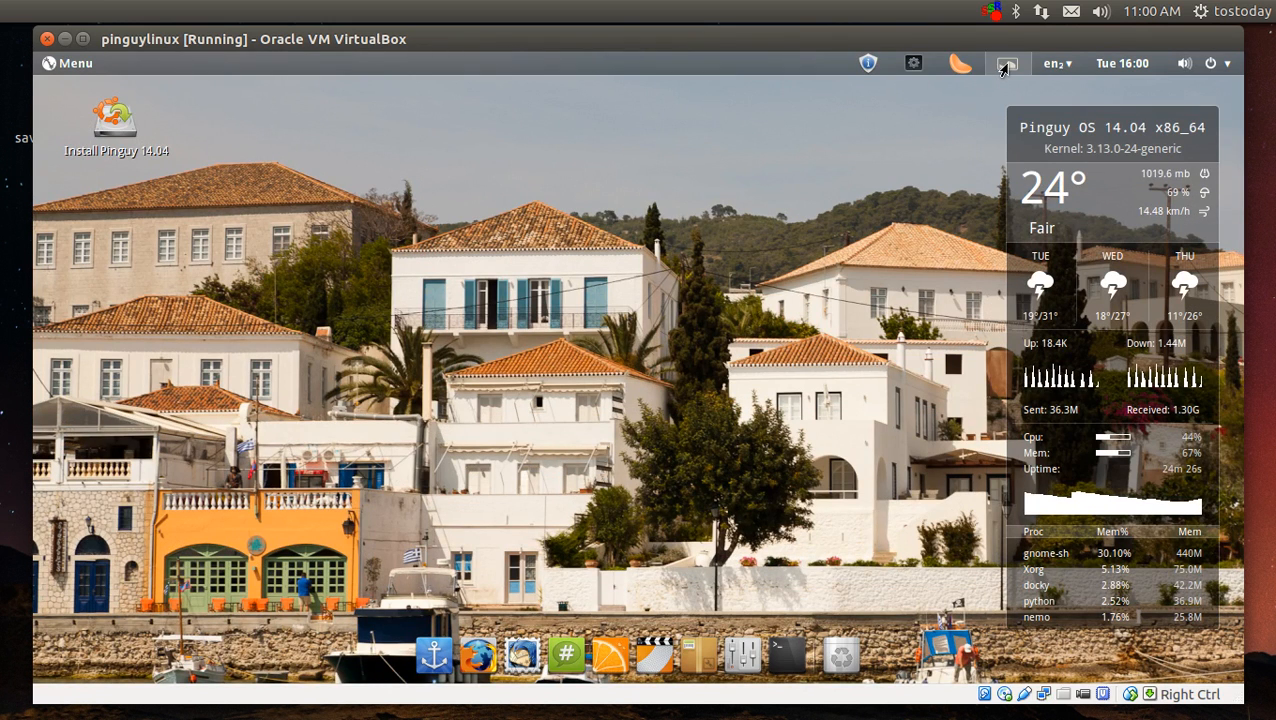
left_click(1004, 62)
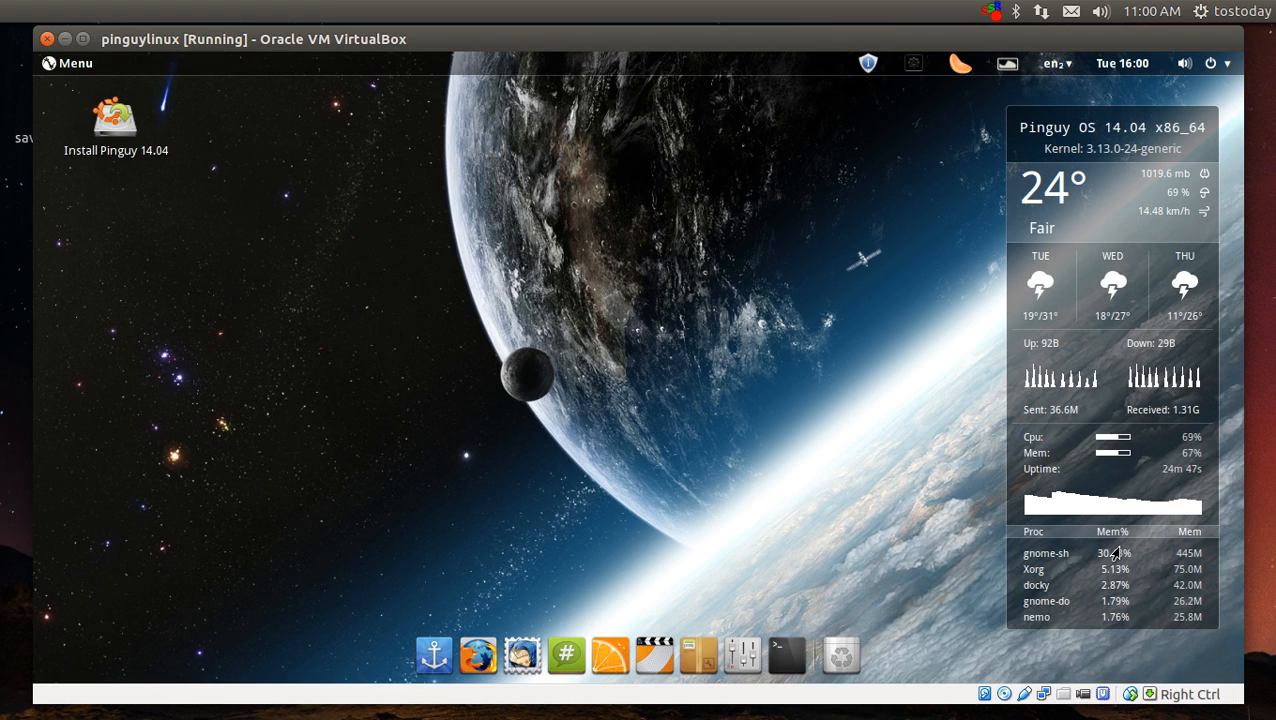
mouse_move(788, 450)
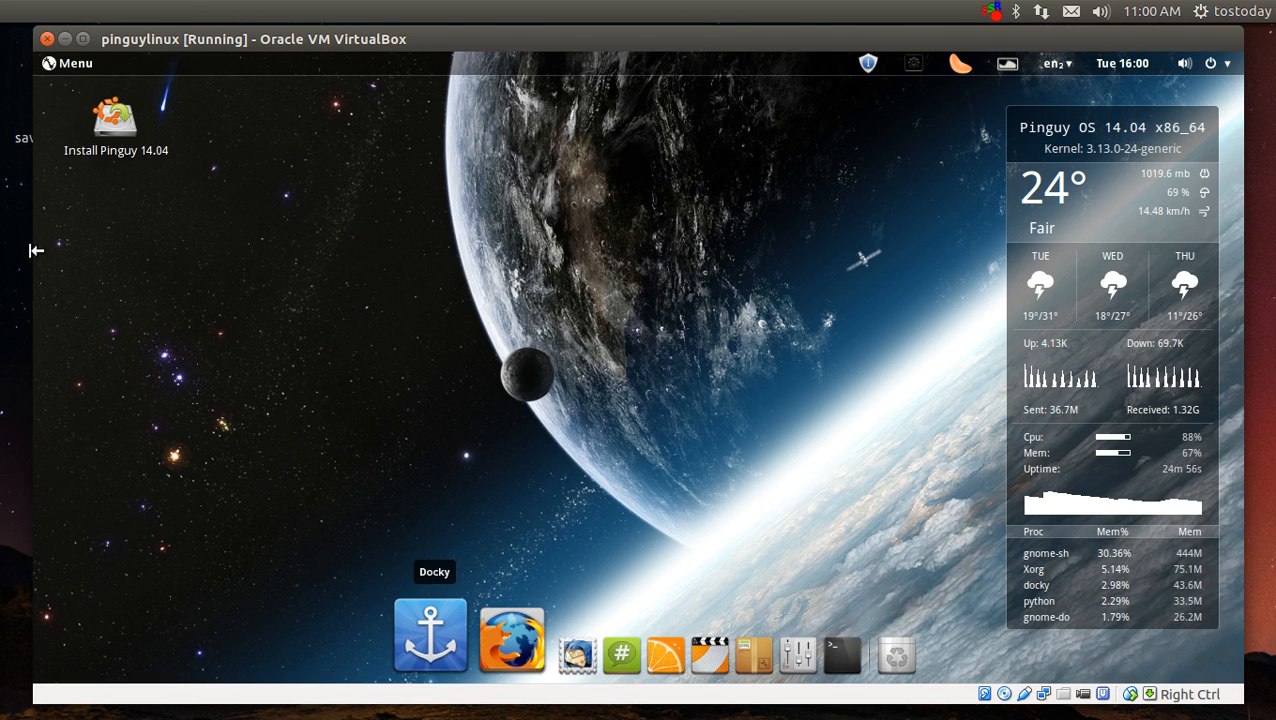
- Launch the Pictures folder in Nemo from the Docky folder launcher
left_click(432, 636)
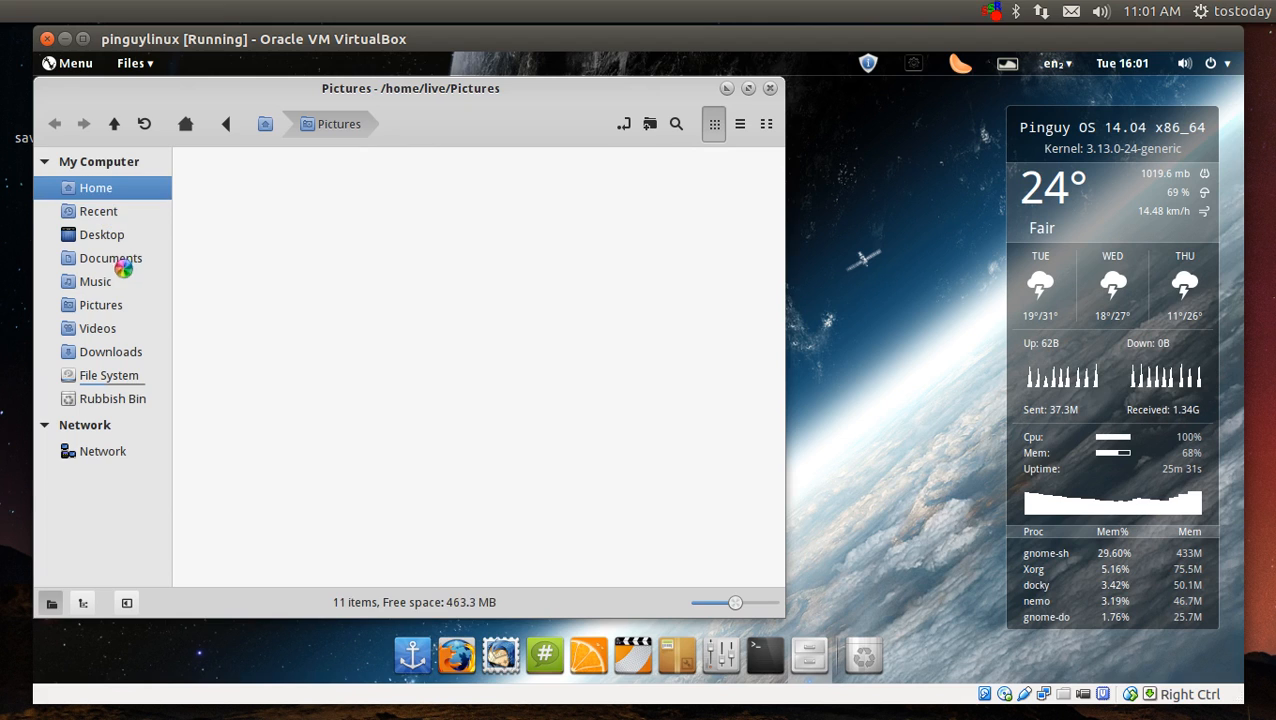
- Browse the empty Documents and Music folders in Nemo's sidebar, then close the window
left_click(110, 258)
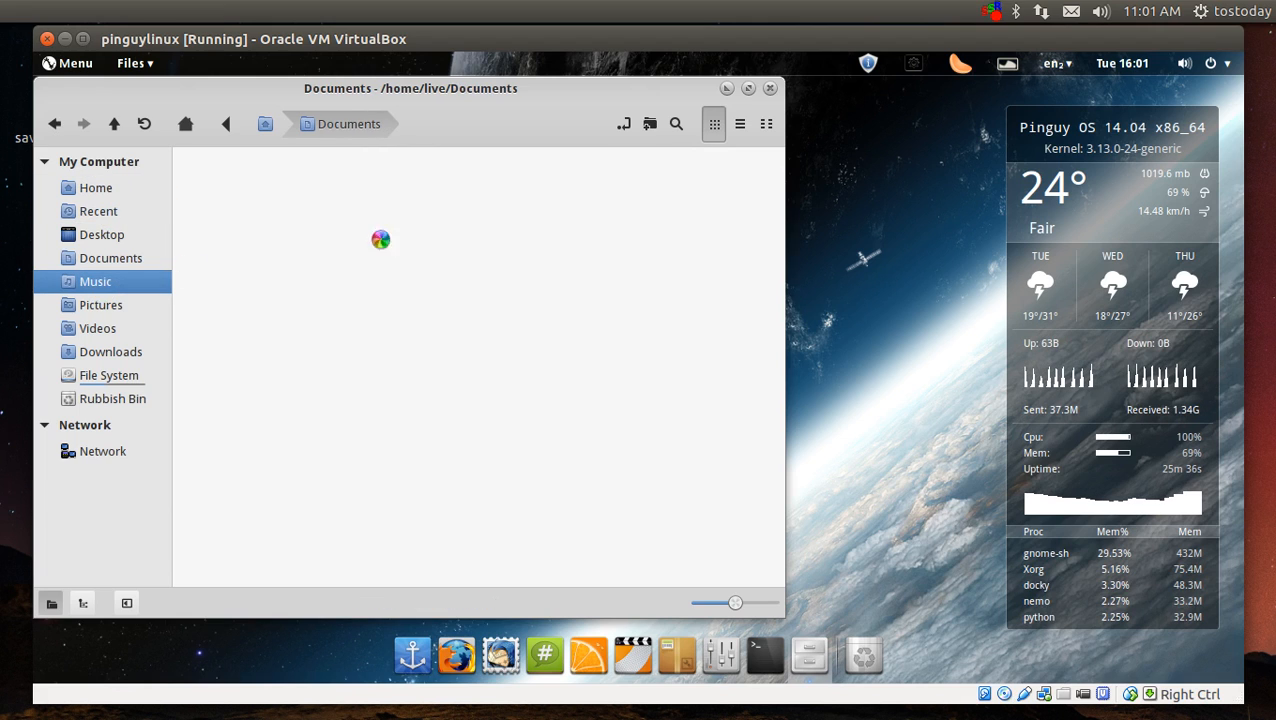
left_click(96, 280)
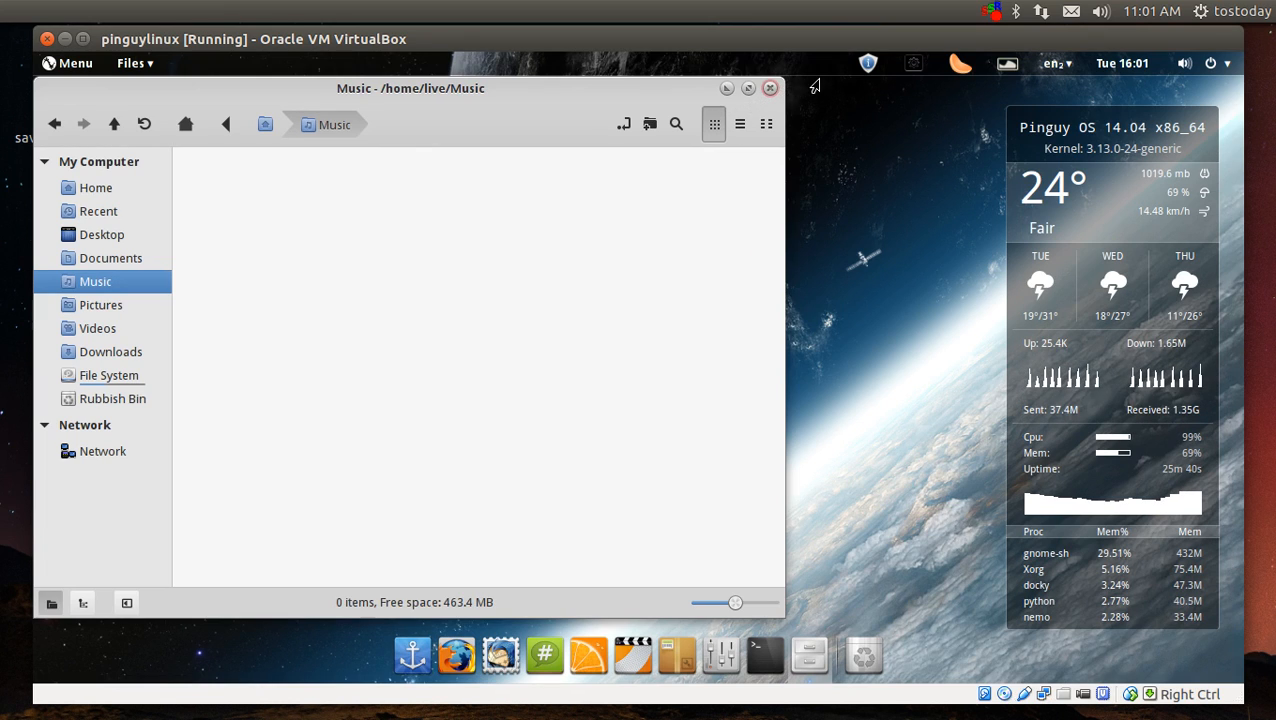
left_click(768, 88)
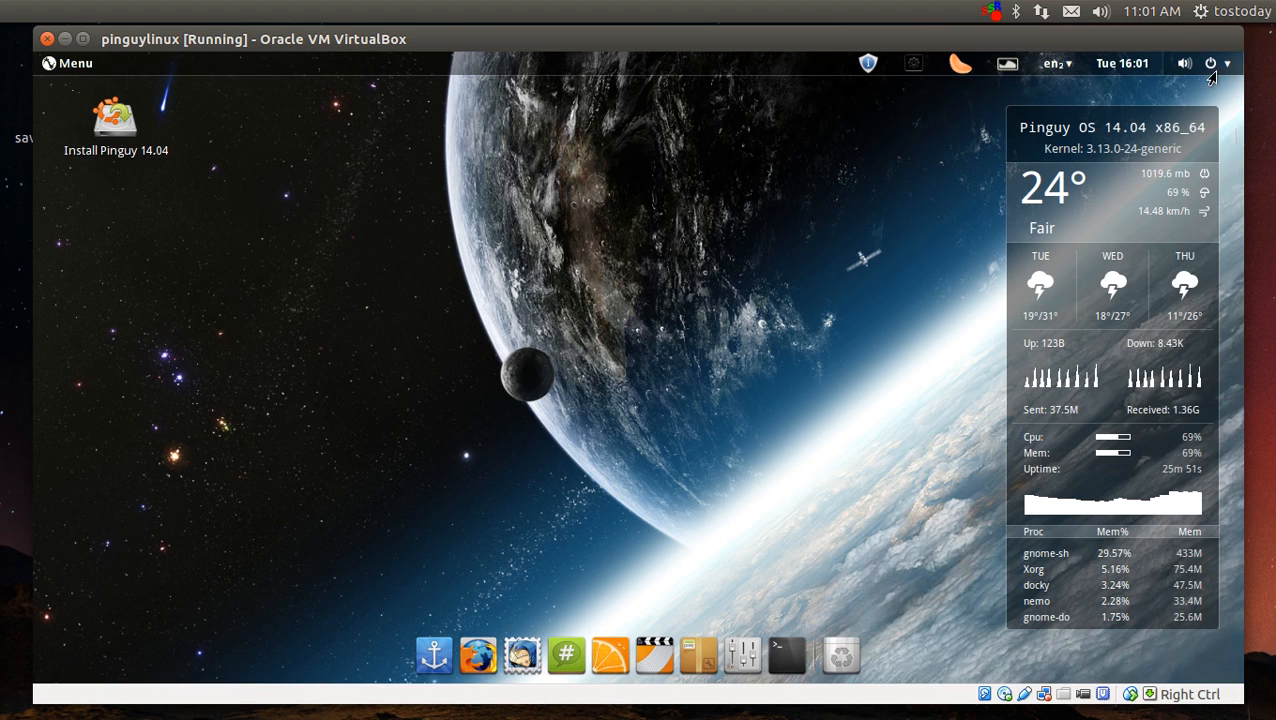
left_click(1228, 62)
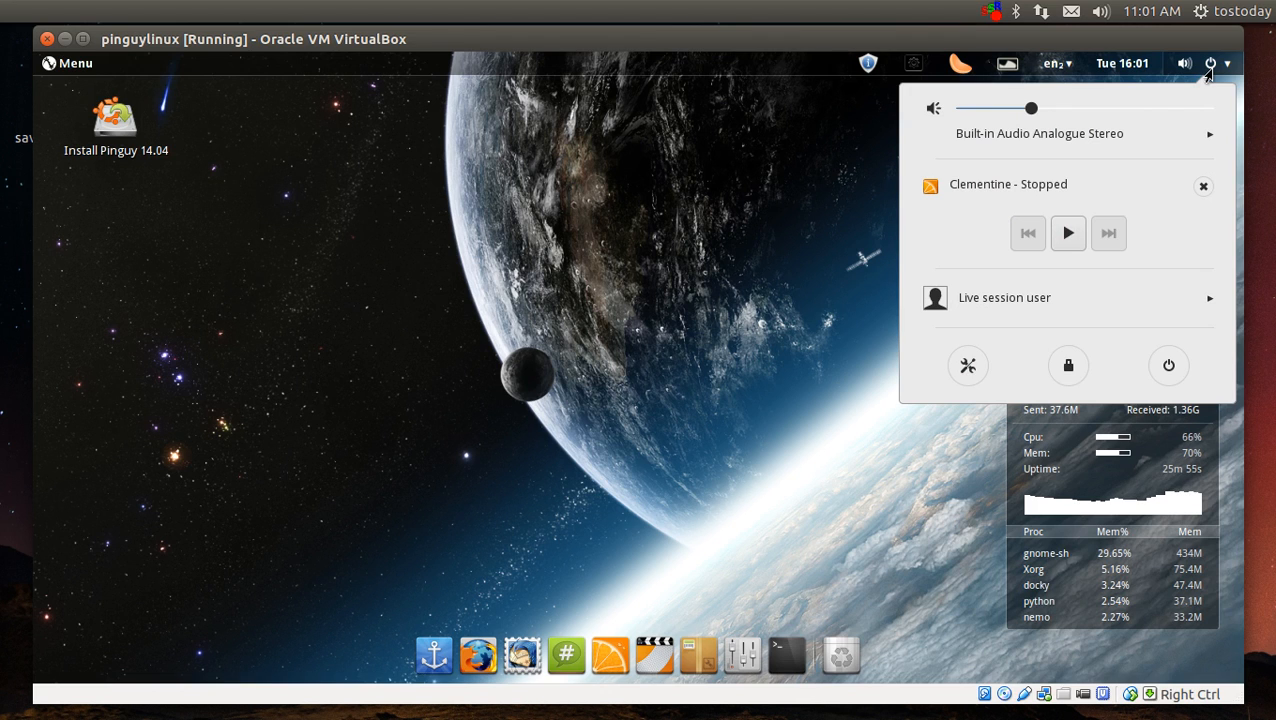
left_click(1212, 60)
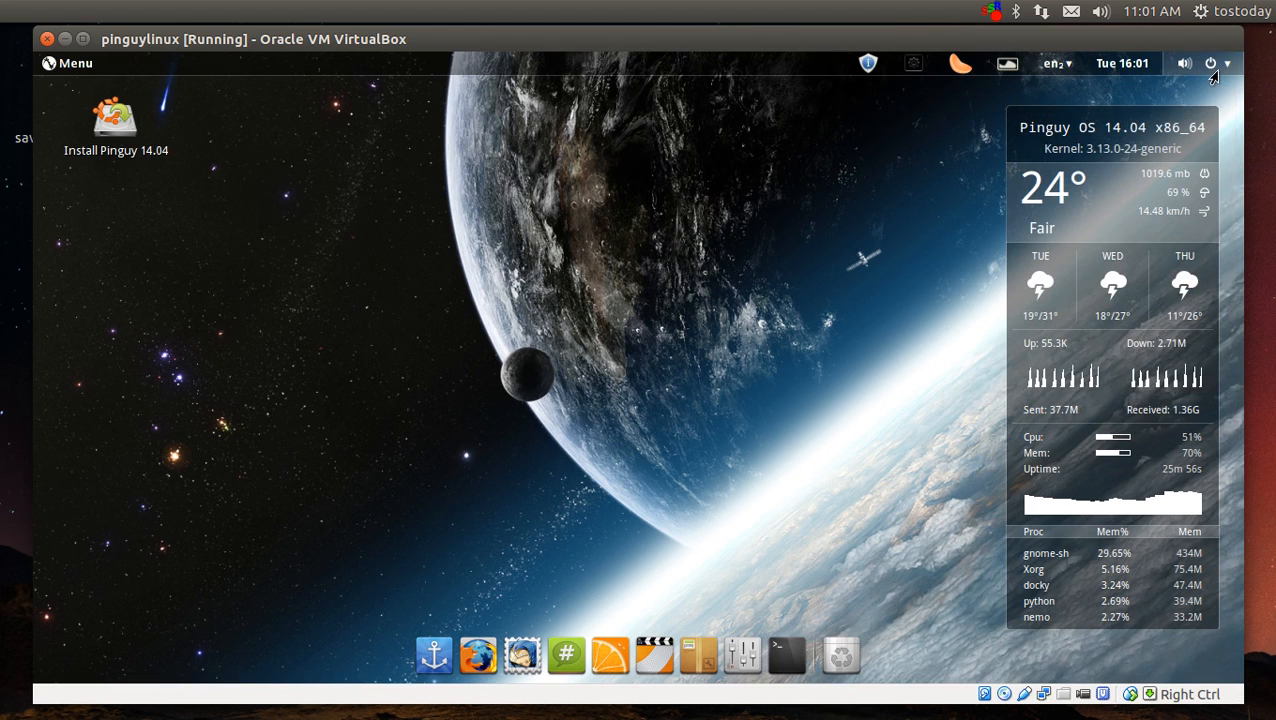
left_click(1182, 62)
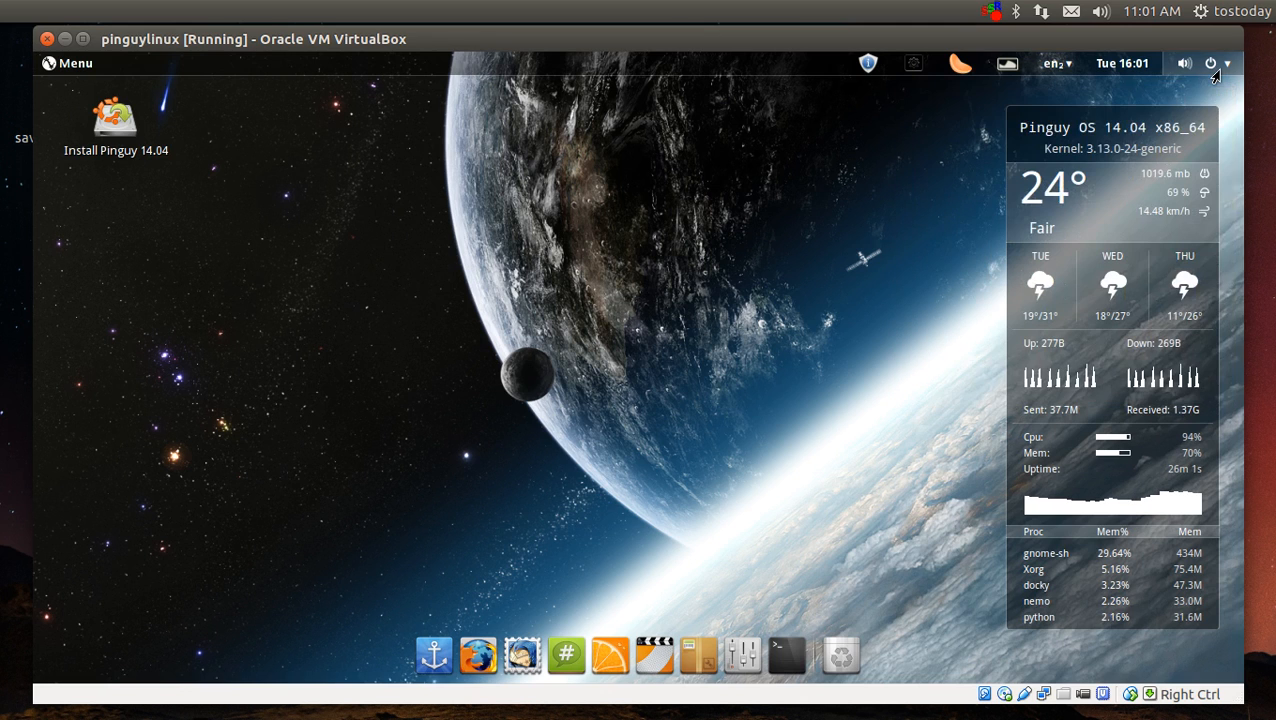
left_click(1184, 62)
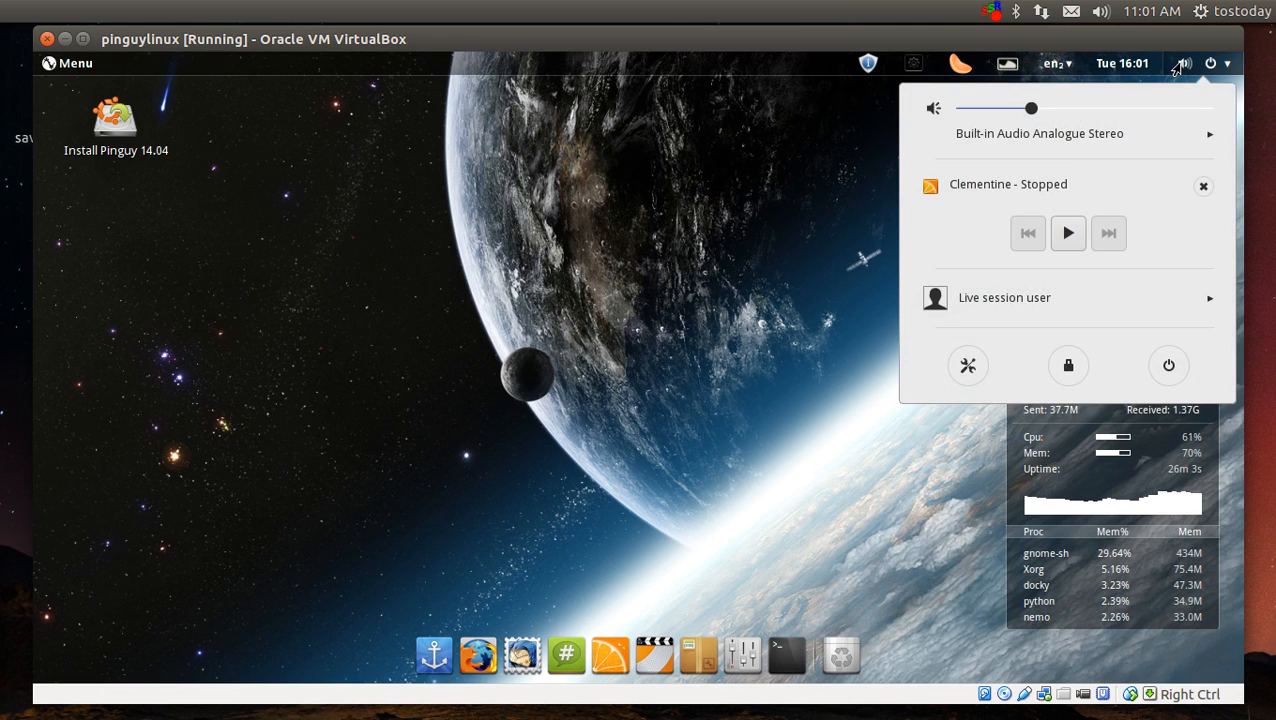
left_click(1180, 62)
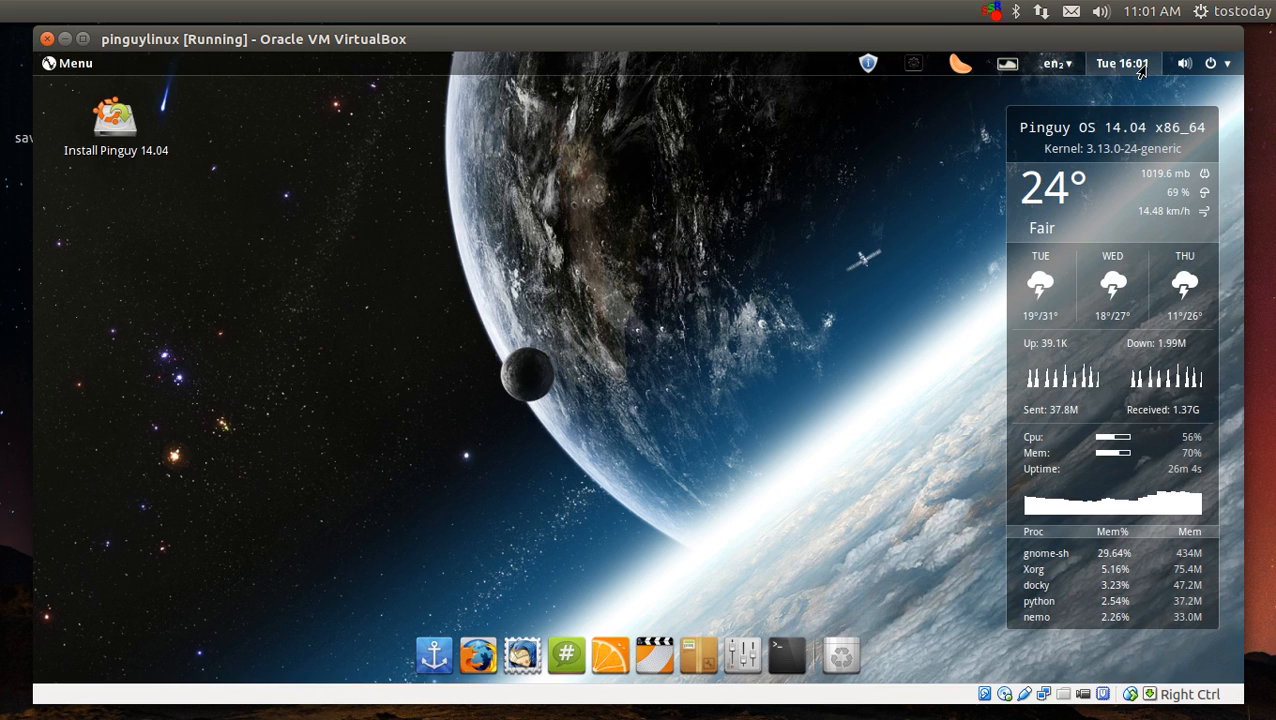
left_click(1124, 62)
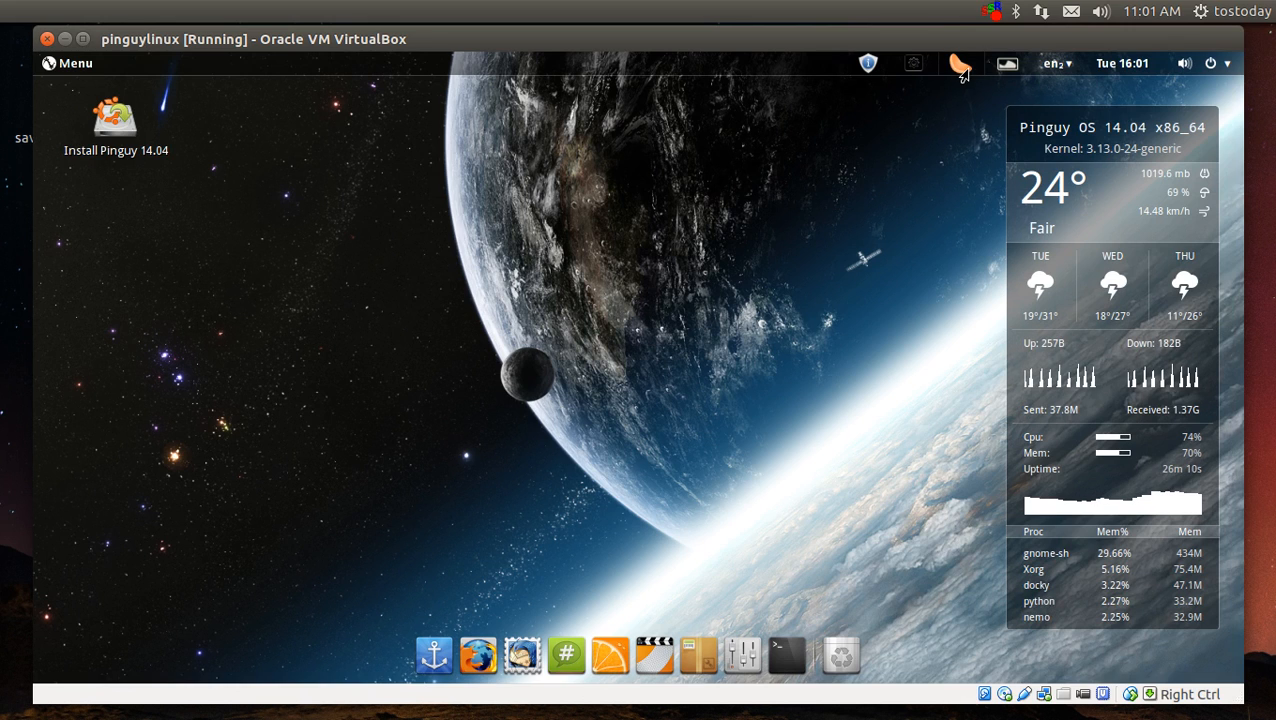
left_click(960, 62)
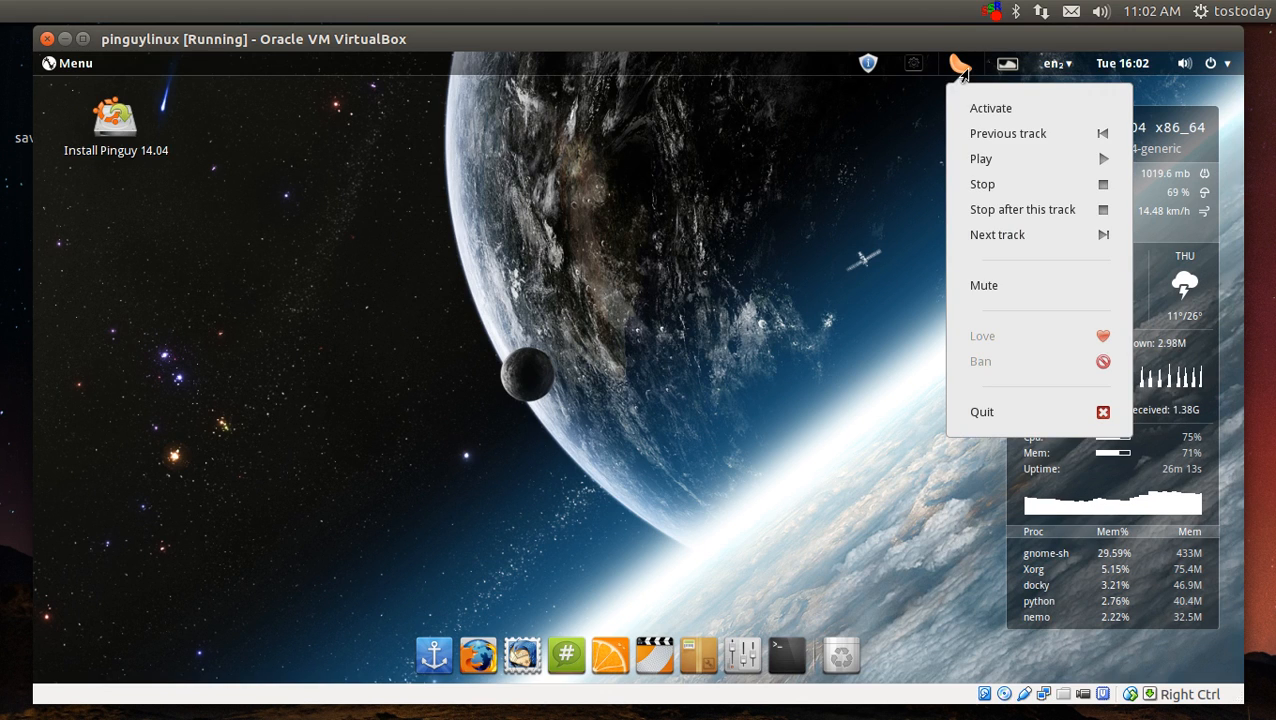
left_click(956, 62)
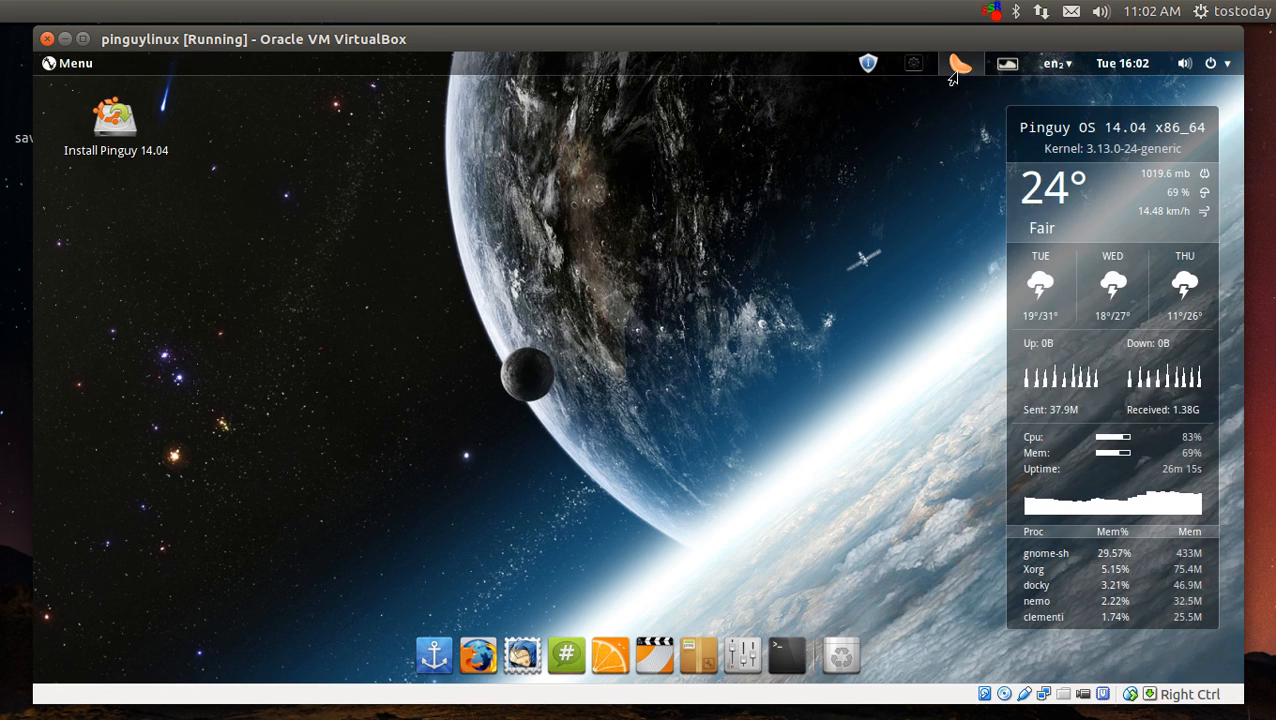
left_click(956, 60)
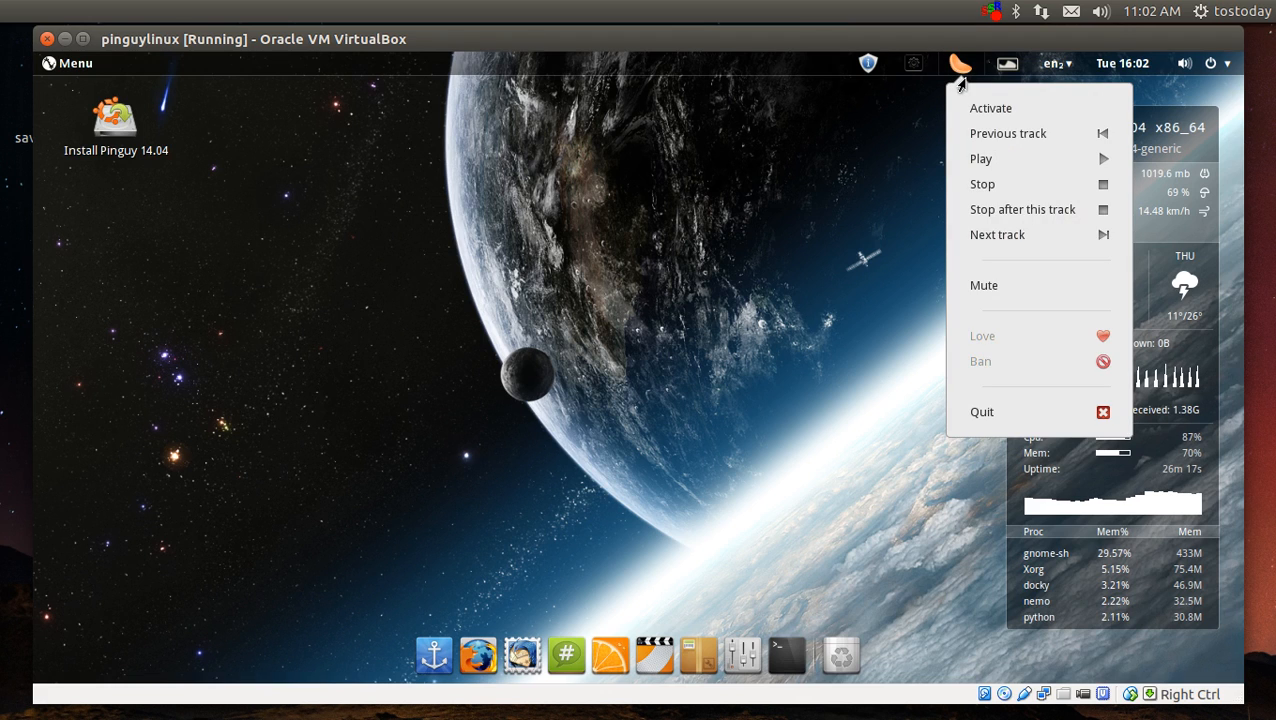
left_click(652, 270)
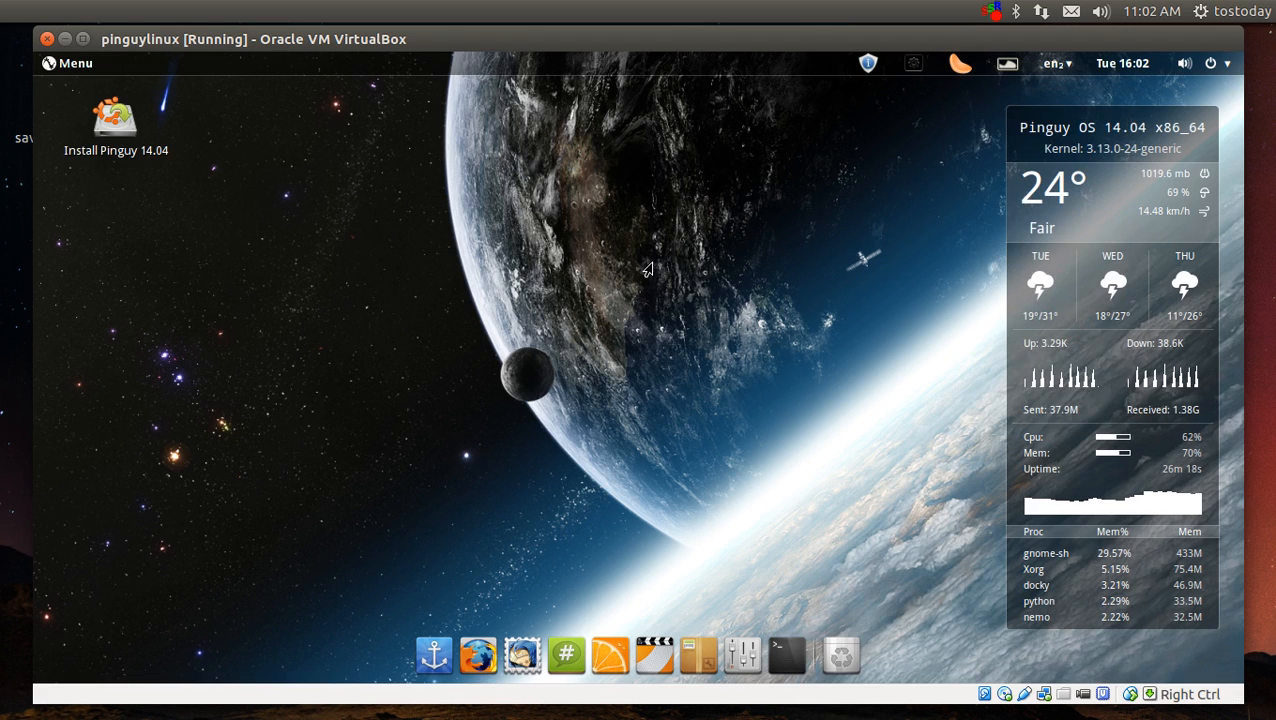
mouse_move(652, 270)
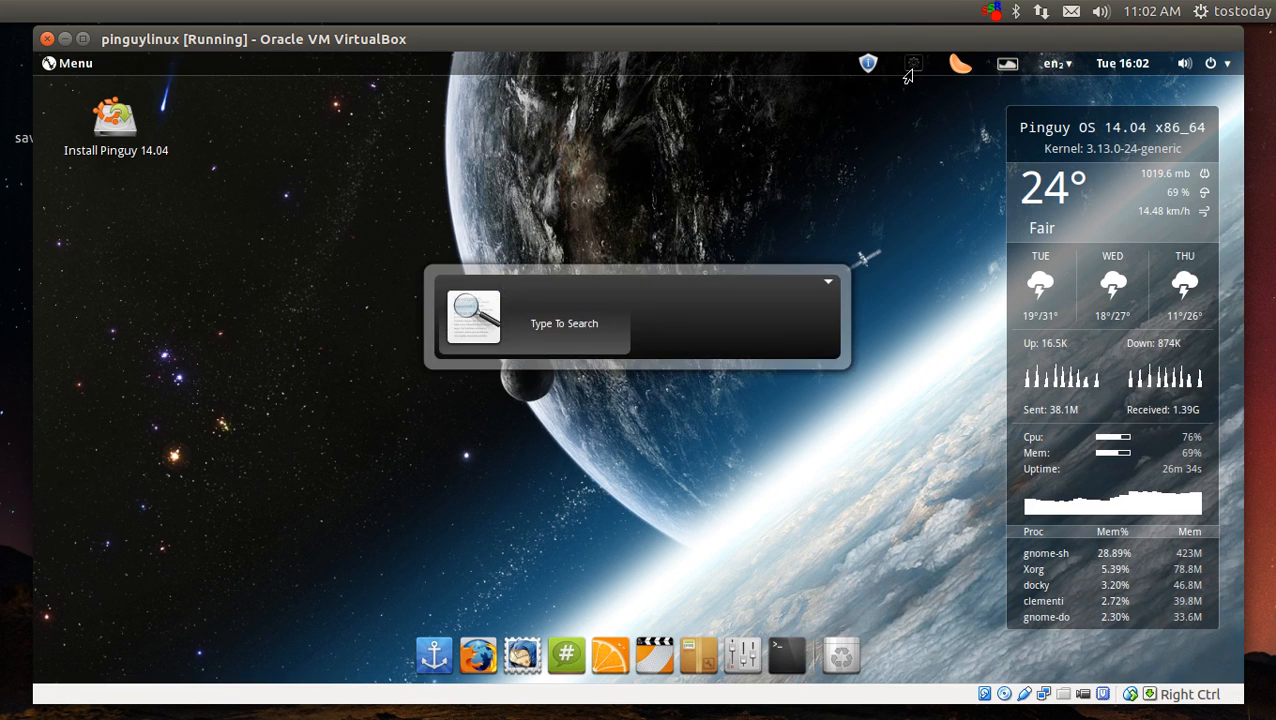
mouse_move(866, 232)
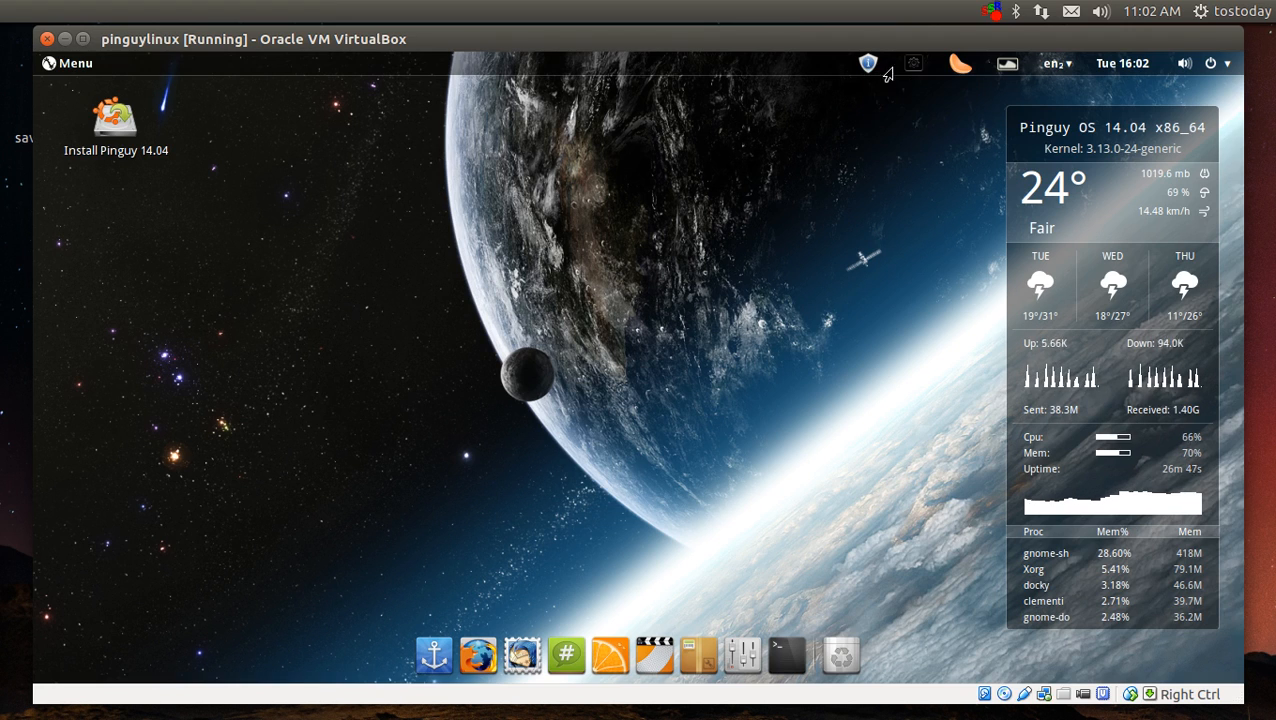
mouse_move(704, 194)
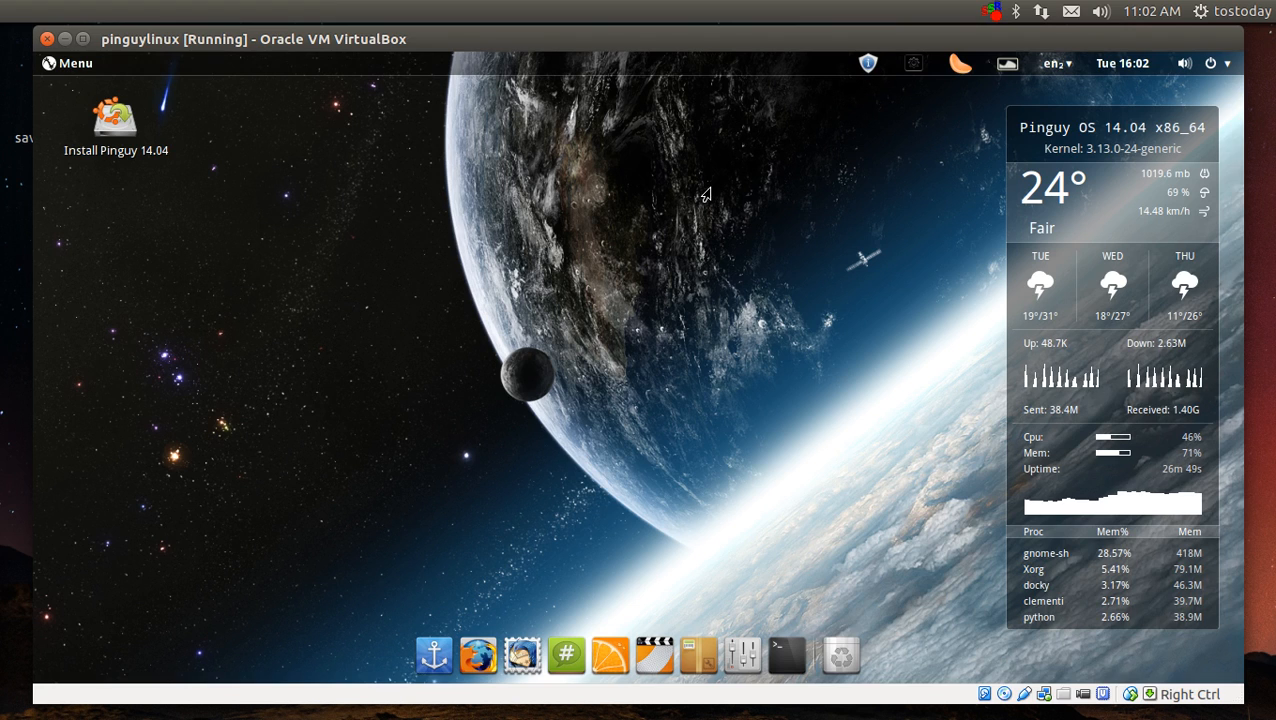
mouse_move(864, 68)
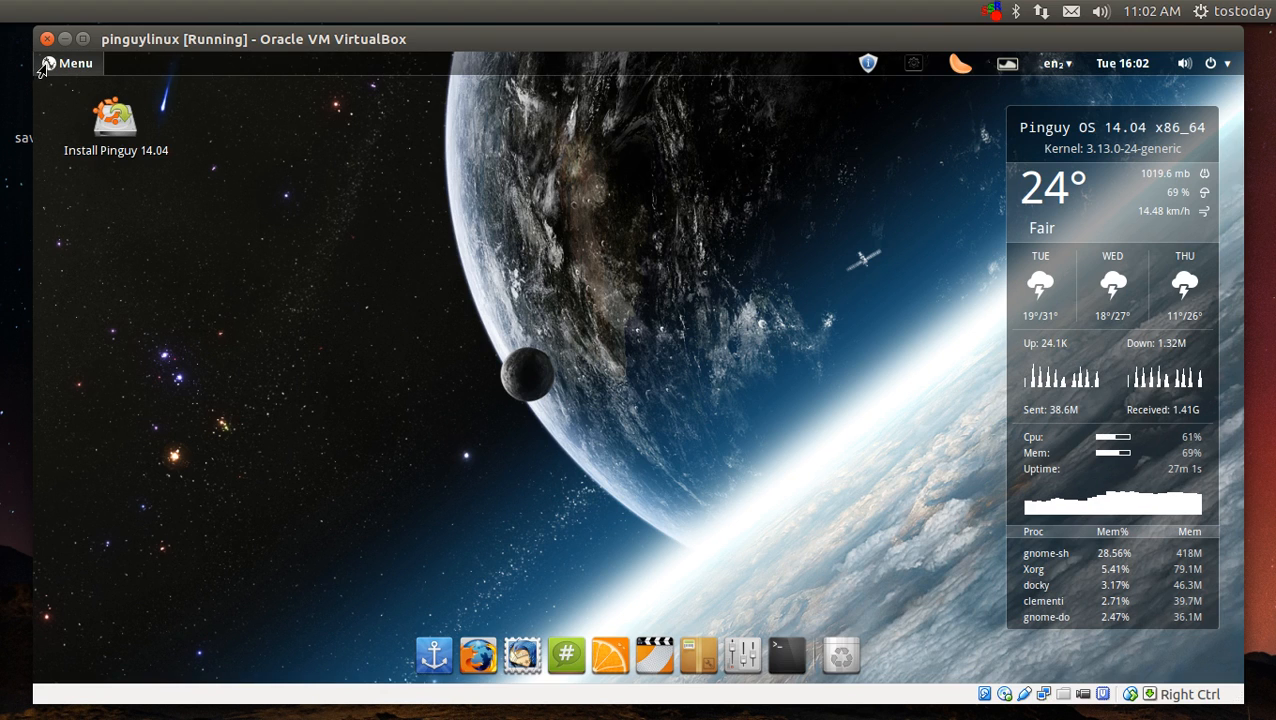
- Show the panel Menu's Frequent Apps with Clementine and Firefox Web Browser
left_click(68, 62)
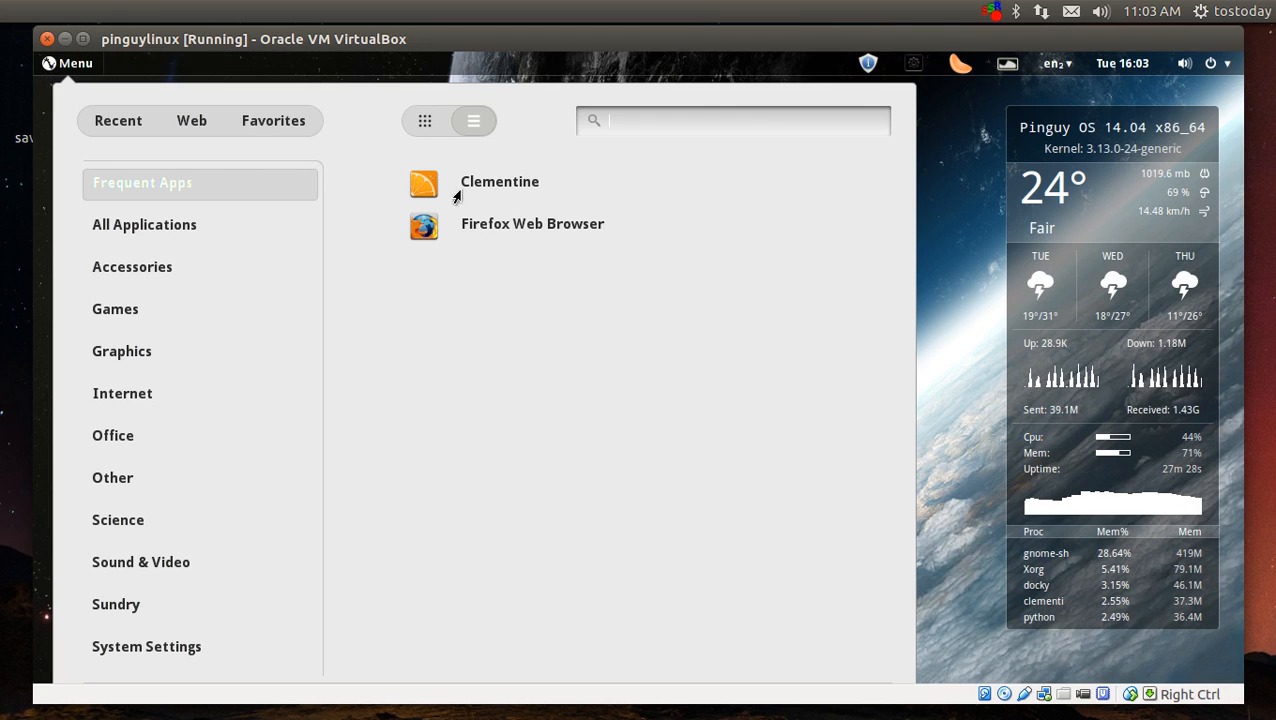
mouse_move(508, 192)
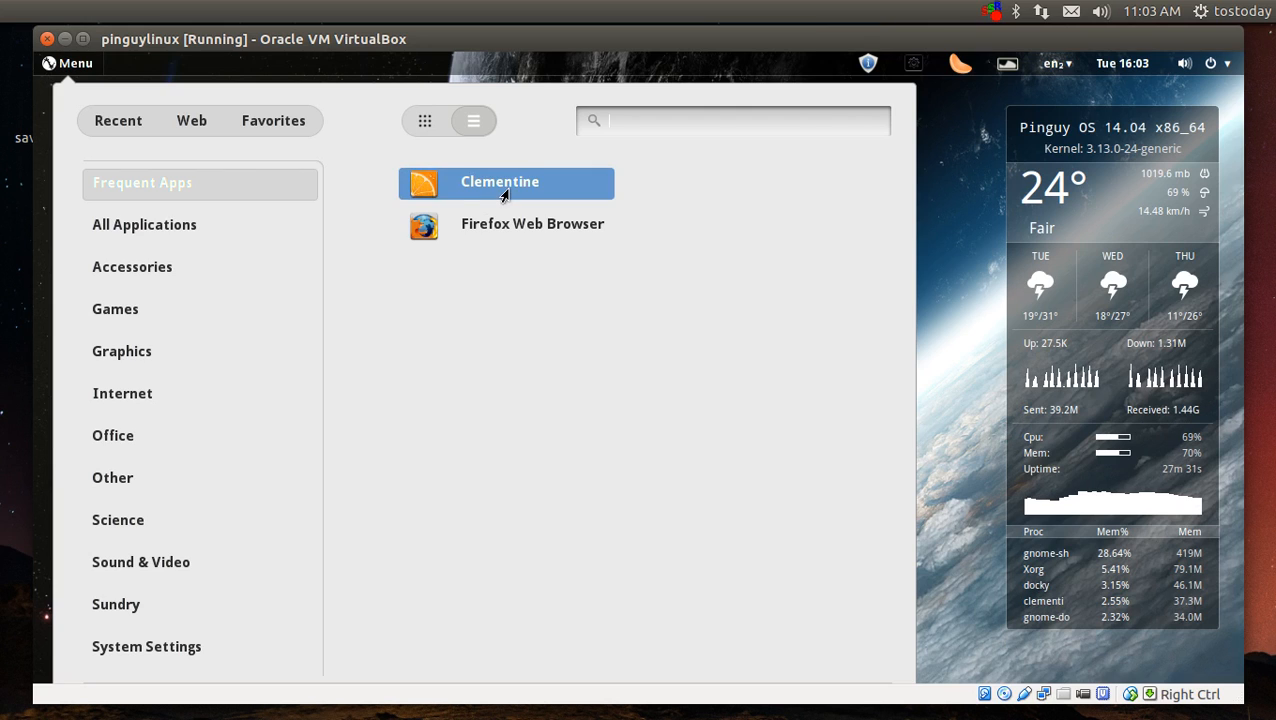
mouse_move(500, 232)
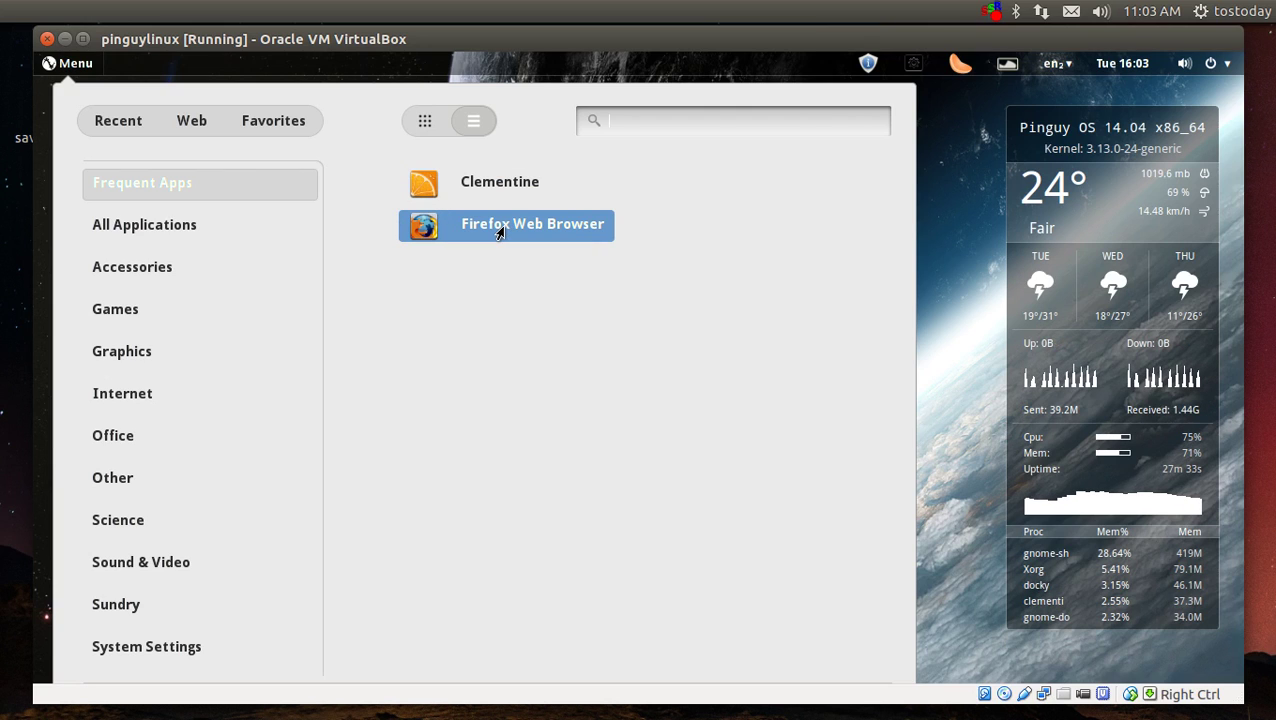
mouse_move(516, 188)
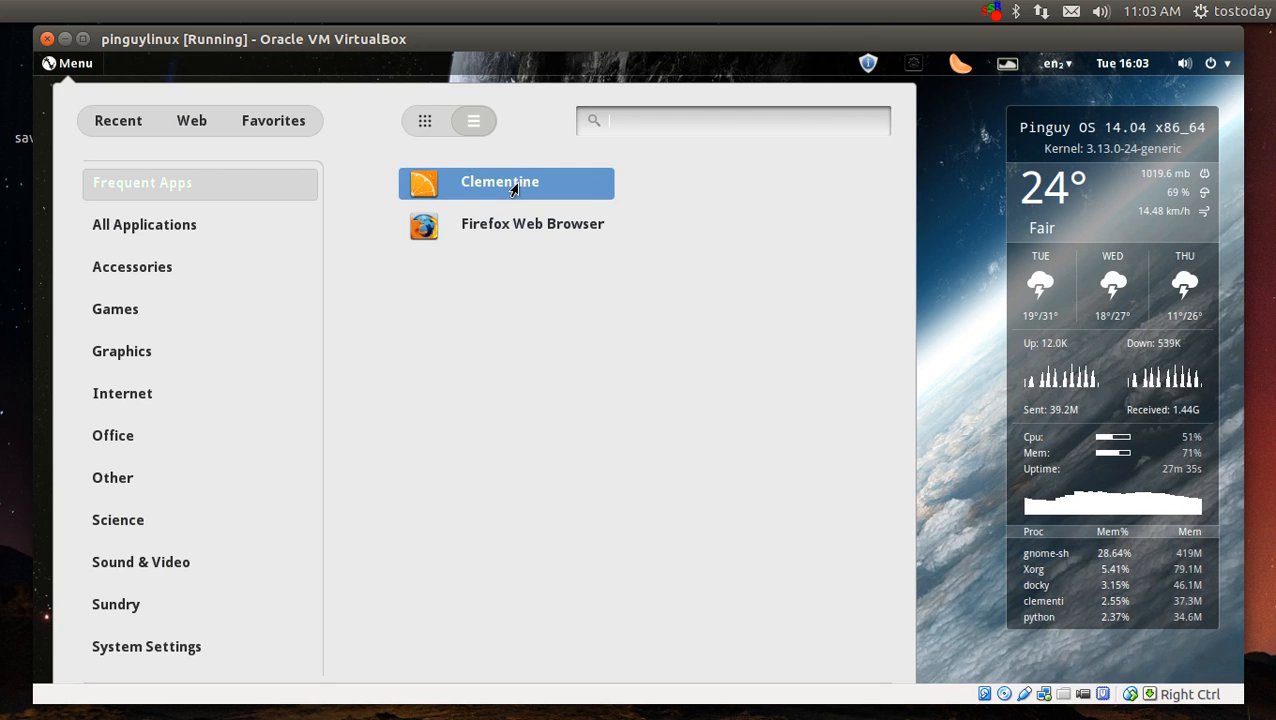
mouse_move(510, 228)
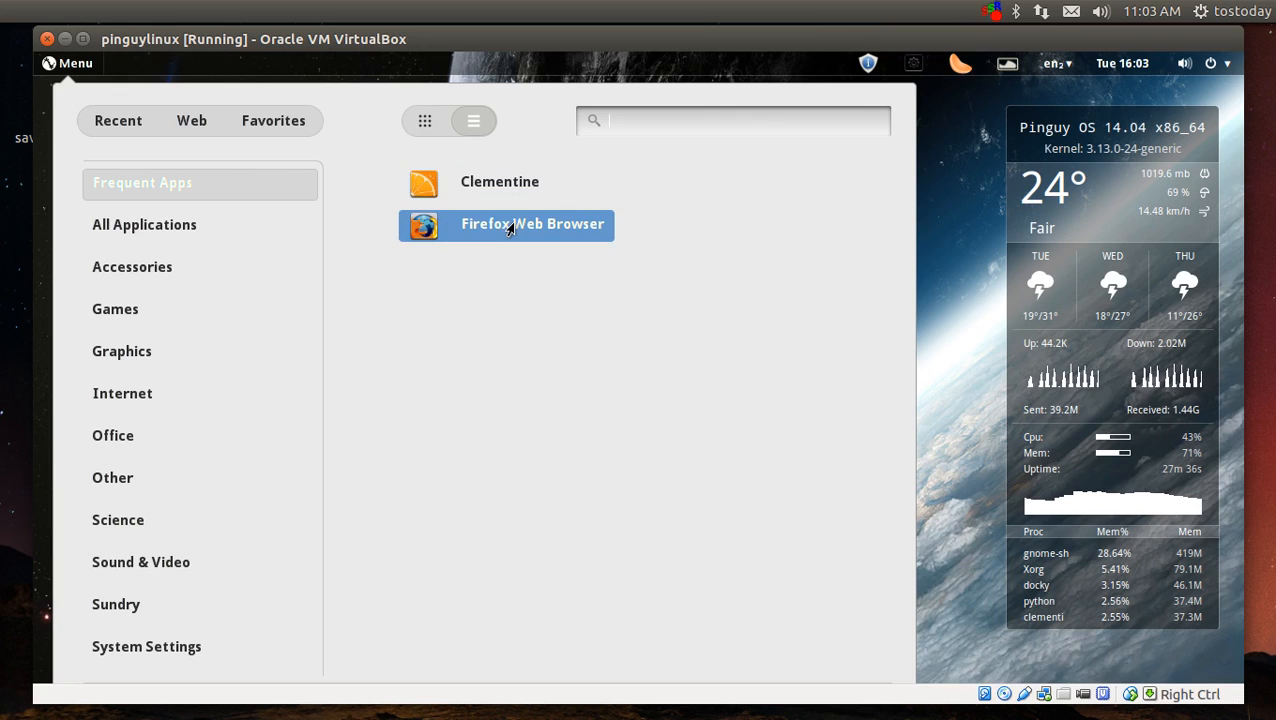
mouse_move(800, 320)
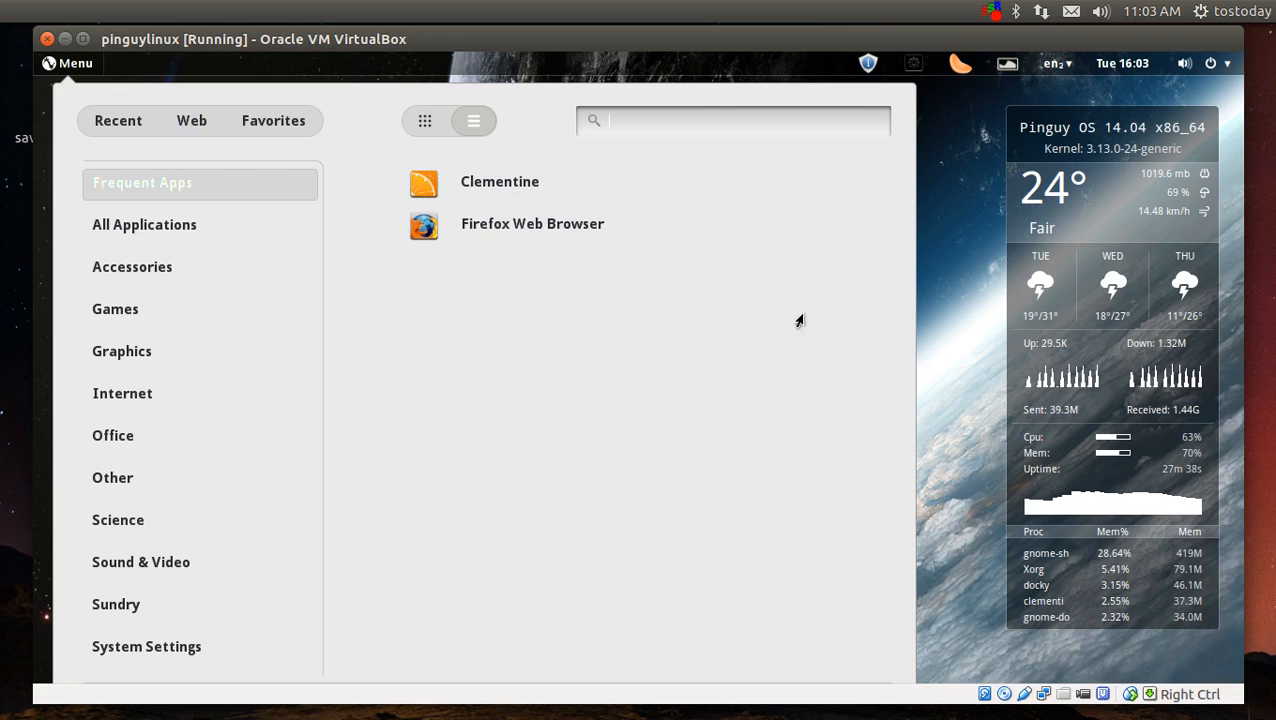
mouse_move(712, 244)
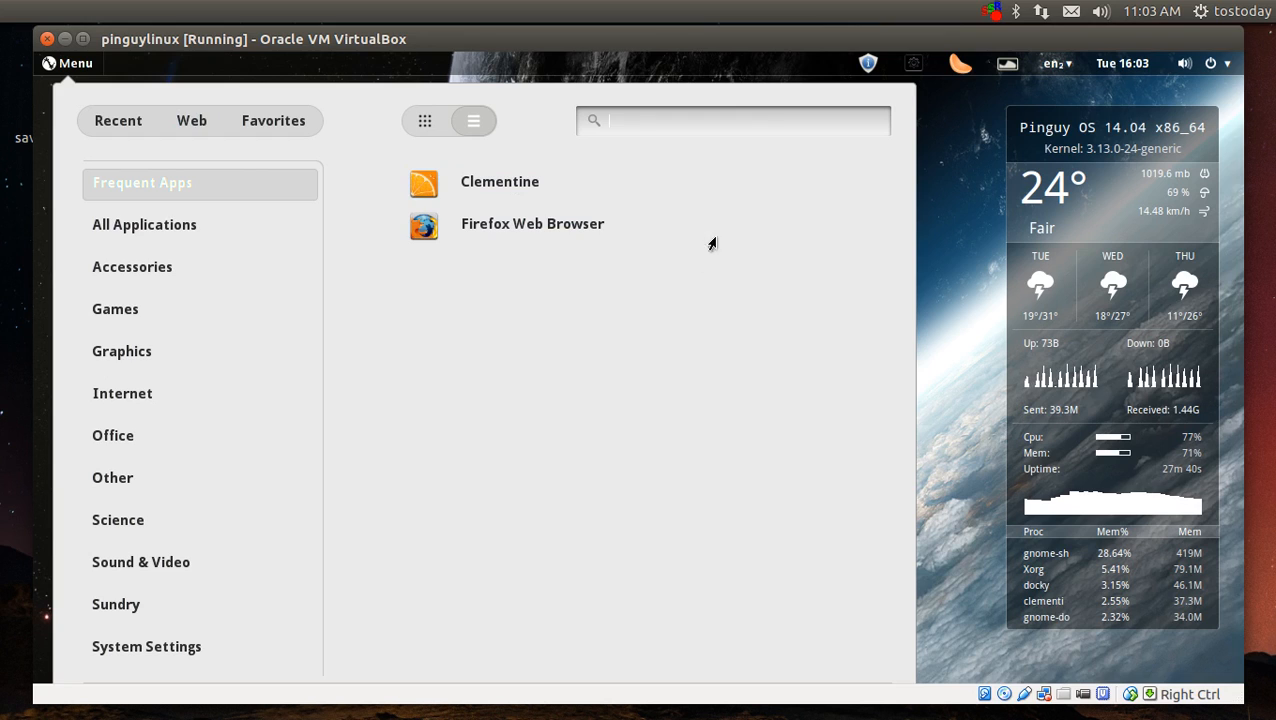
mouse_move(712, 370)
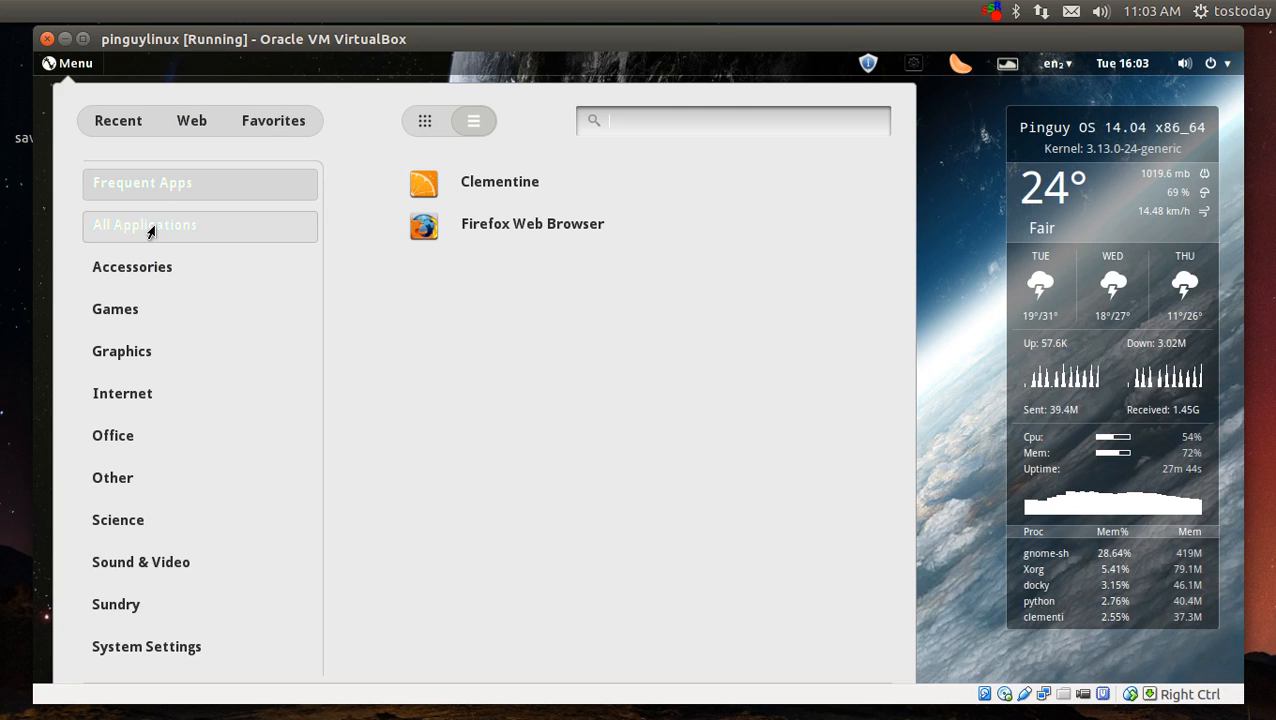
- Browse the Accessories category and the full All Applications list
left_click(132, 268)
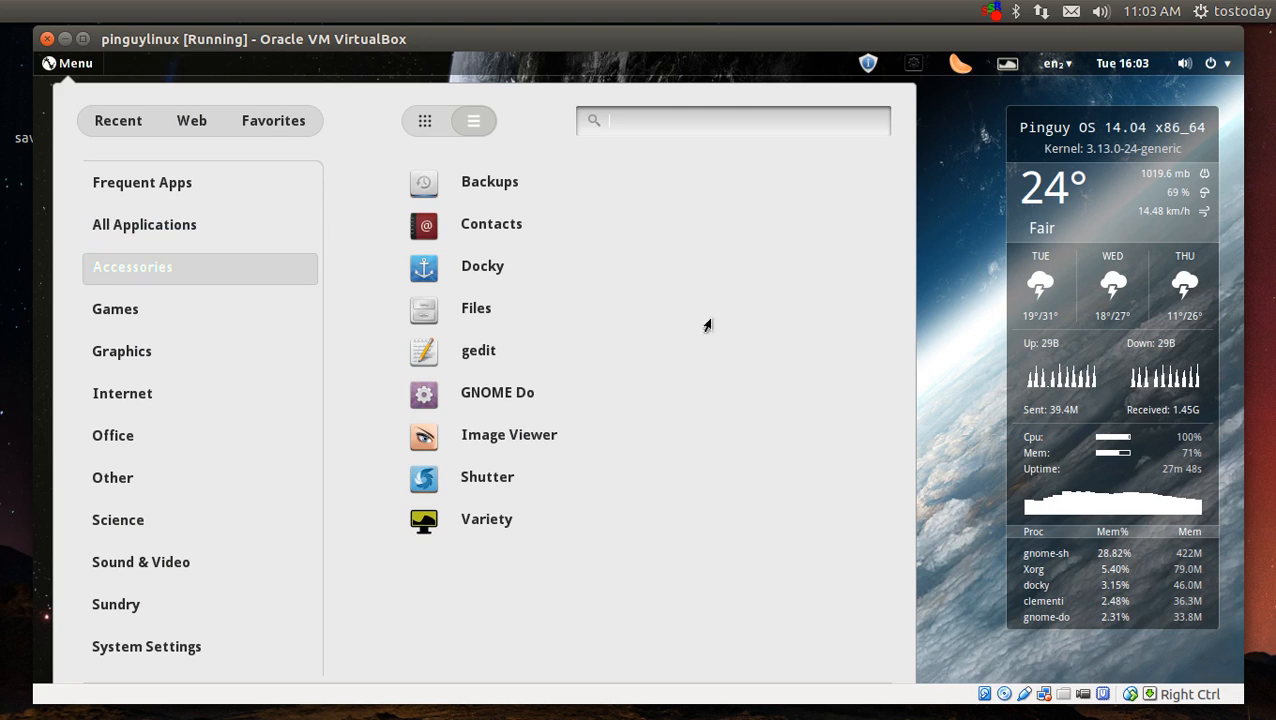
mouse_move(164, 236)
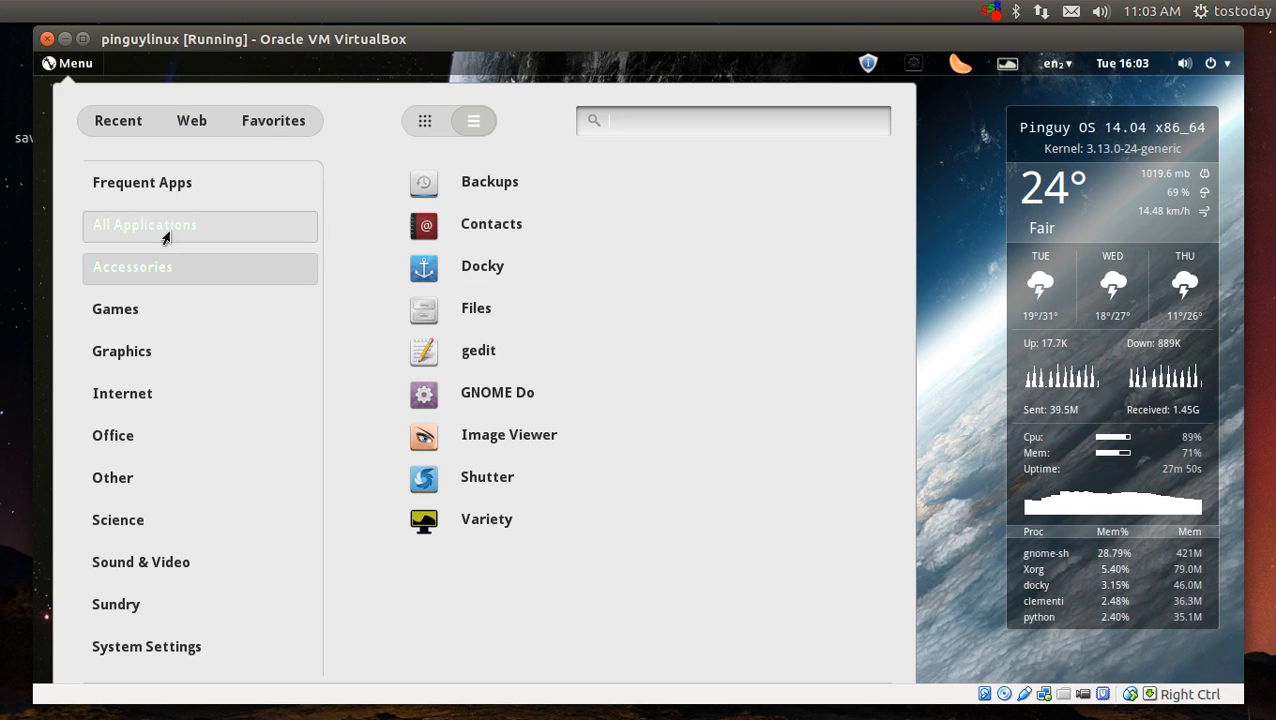
left_click(144, 224)
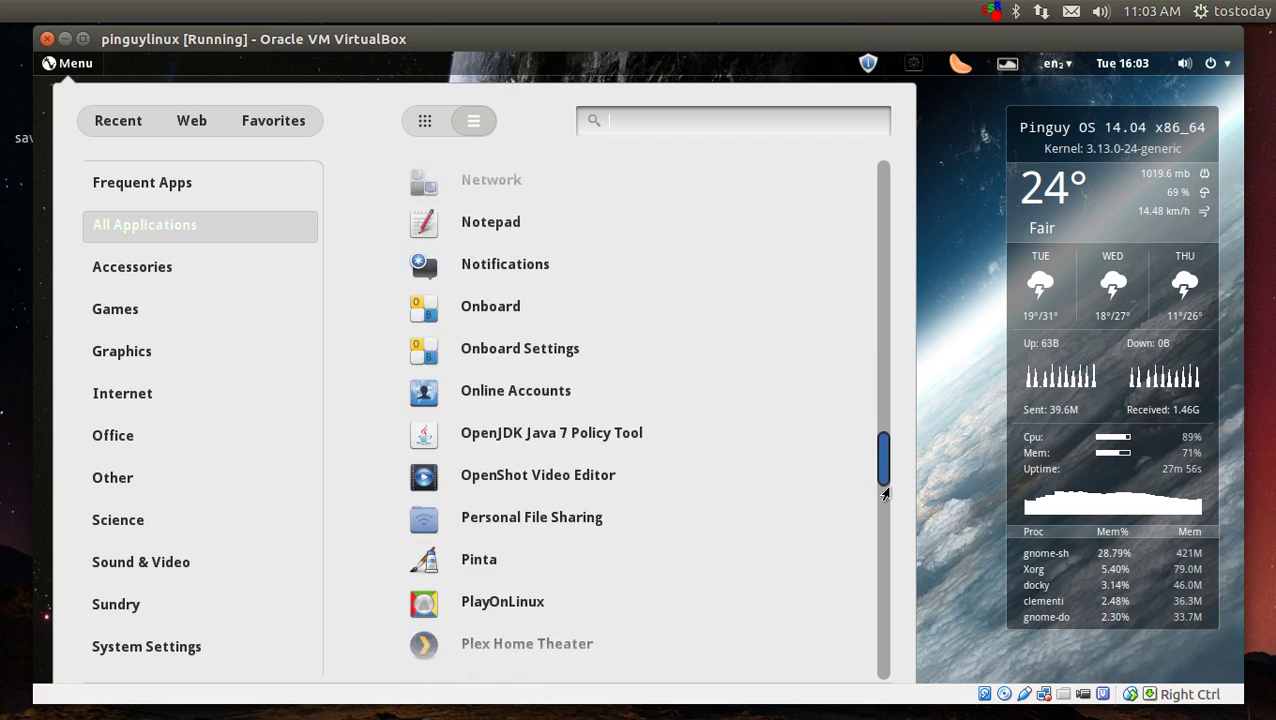
scroll("down", 3)
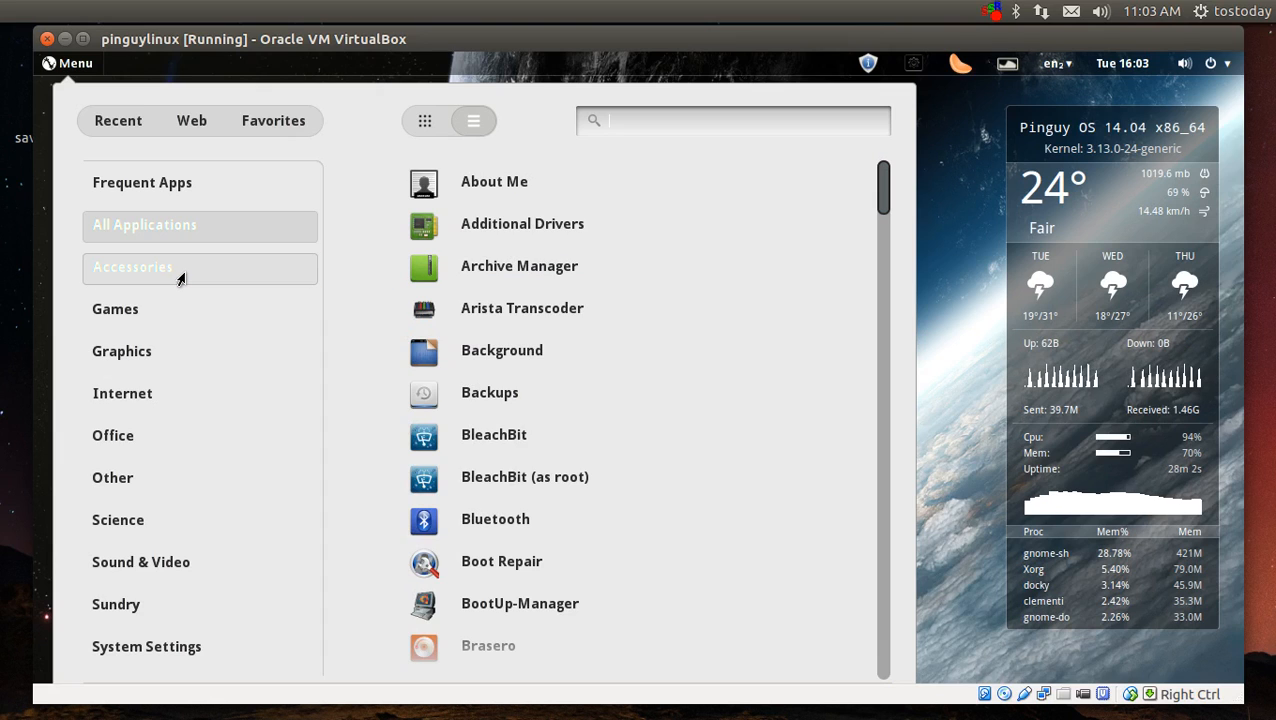
left_click(132, 268)
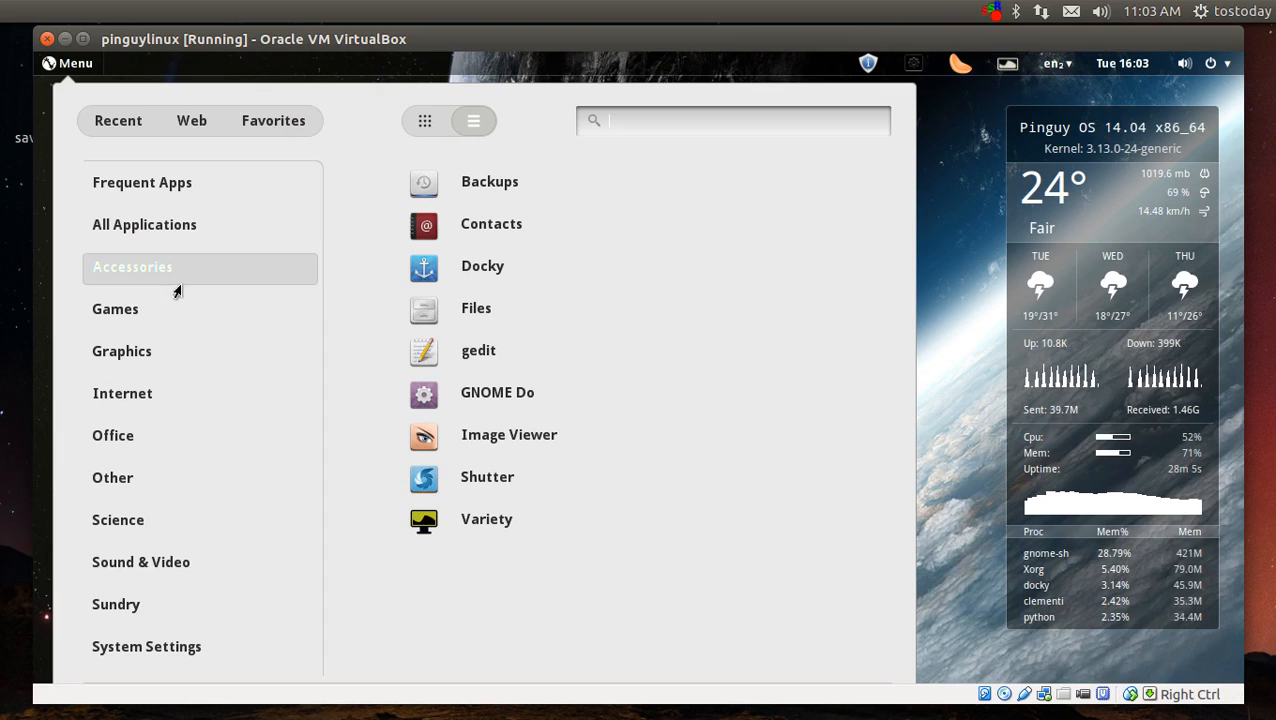
- Step through the Games, Graphics, Internet, Office and Other categories
left_click(116, 308)
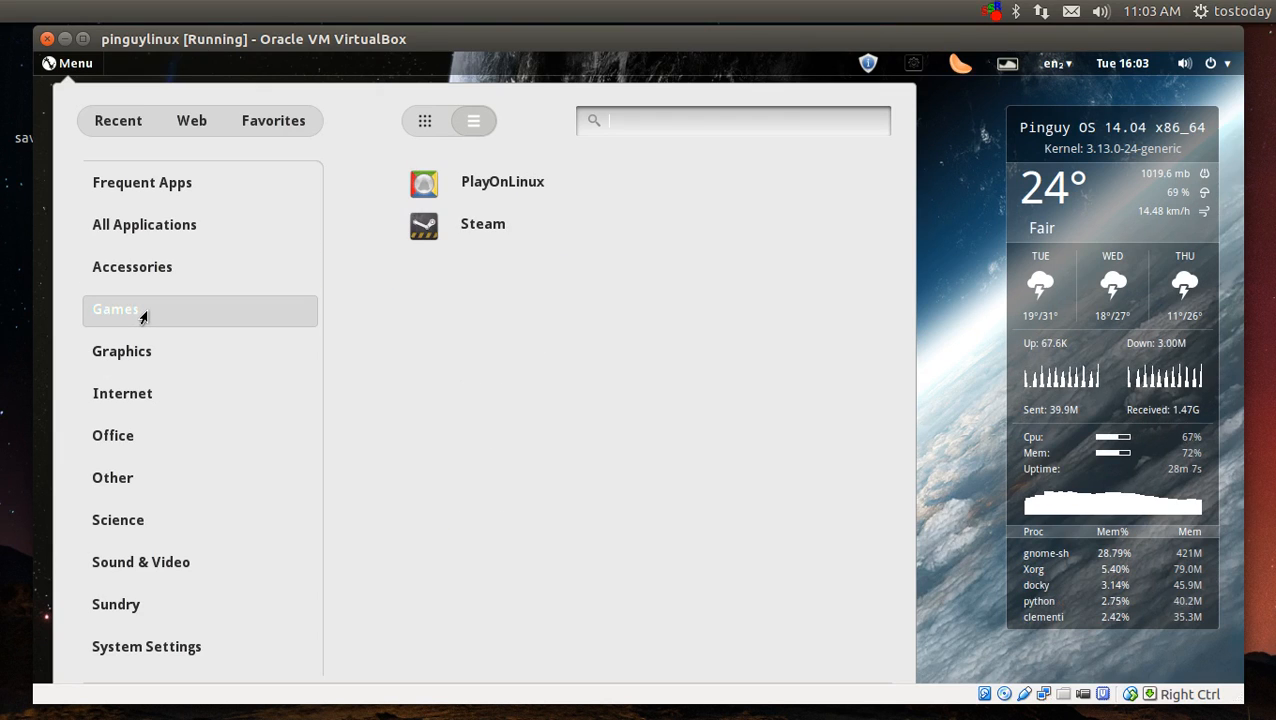
mouse_move(132, 360)
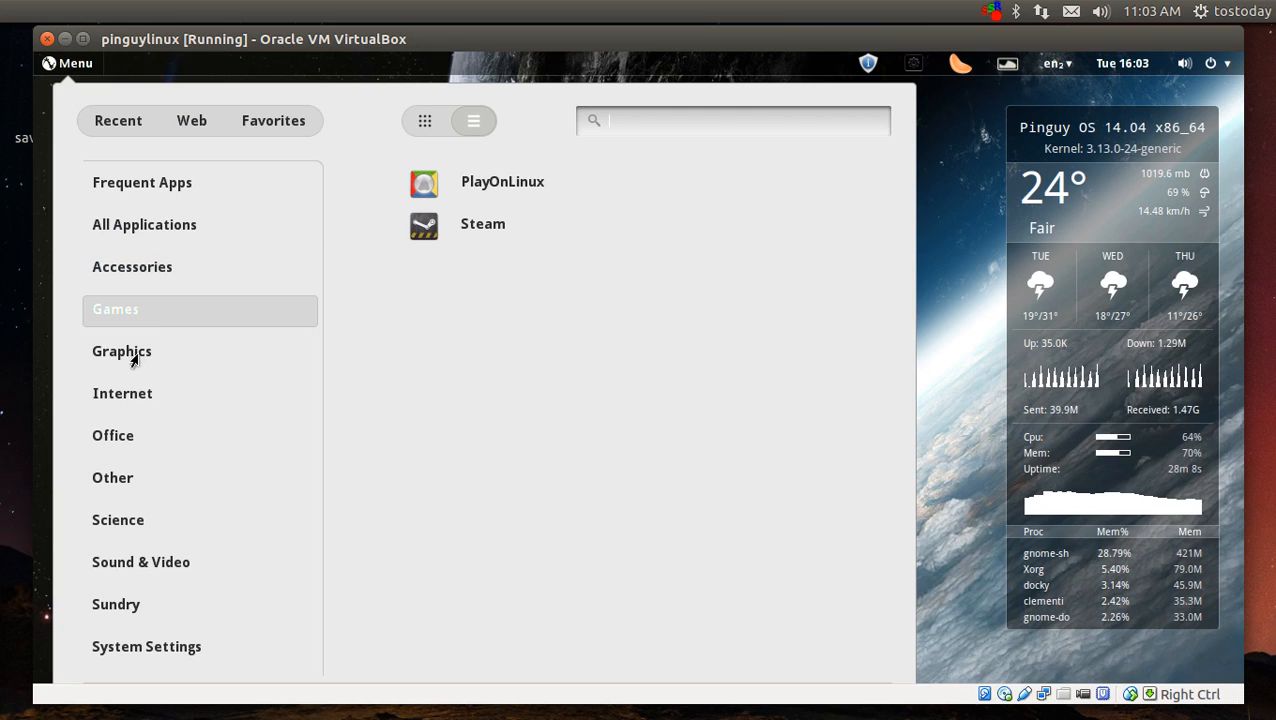
left_click(122, 352)
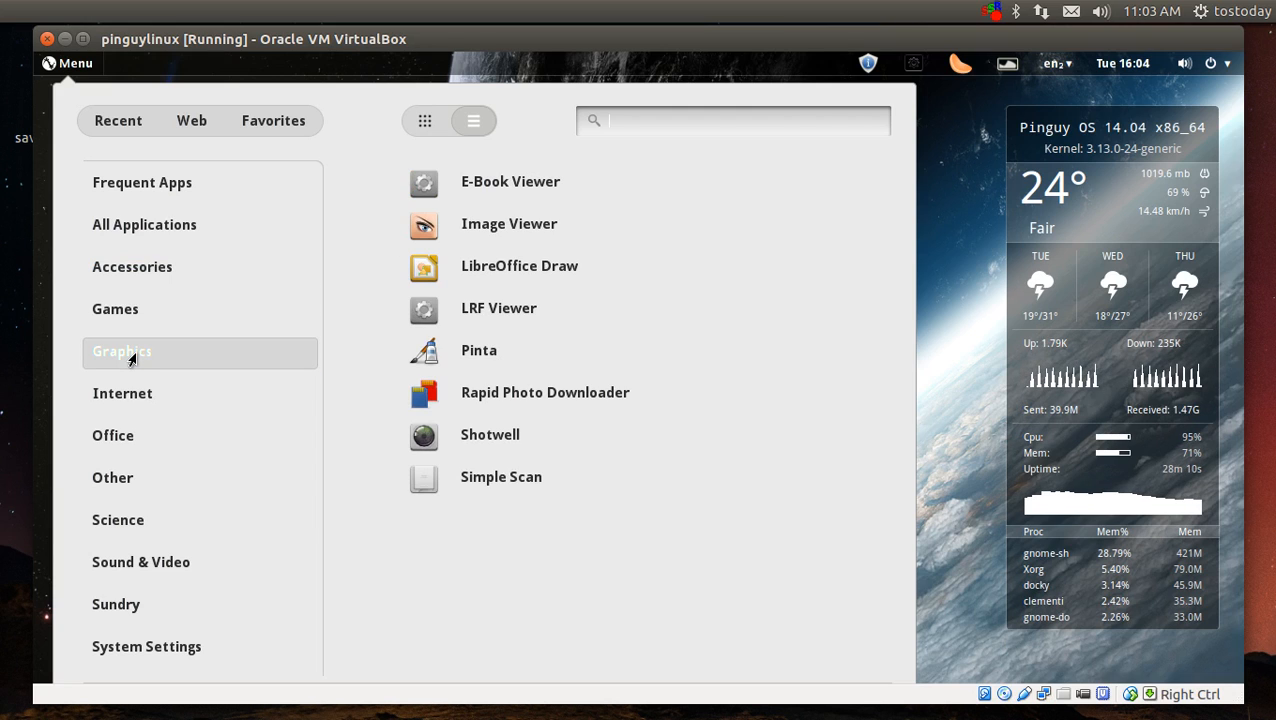
left_click(122, 392)
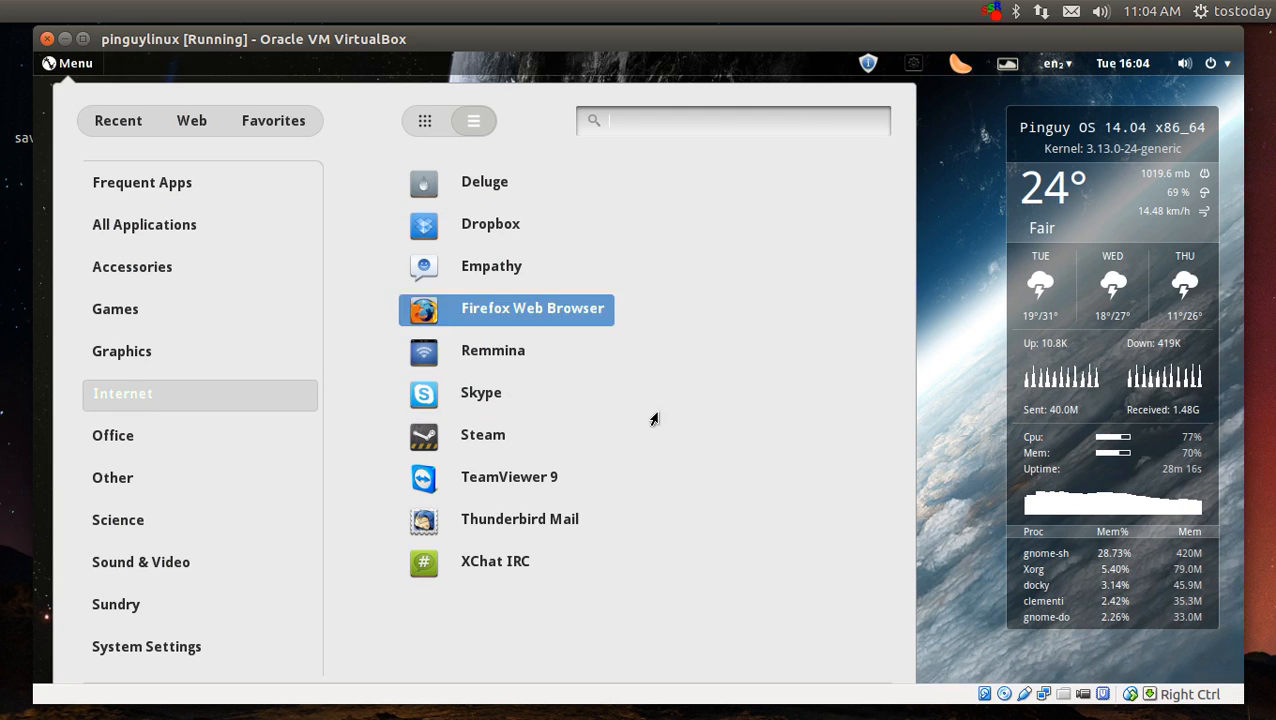
mouse_move(520, 528)
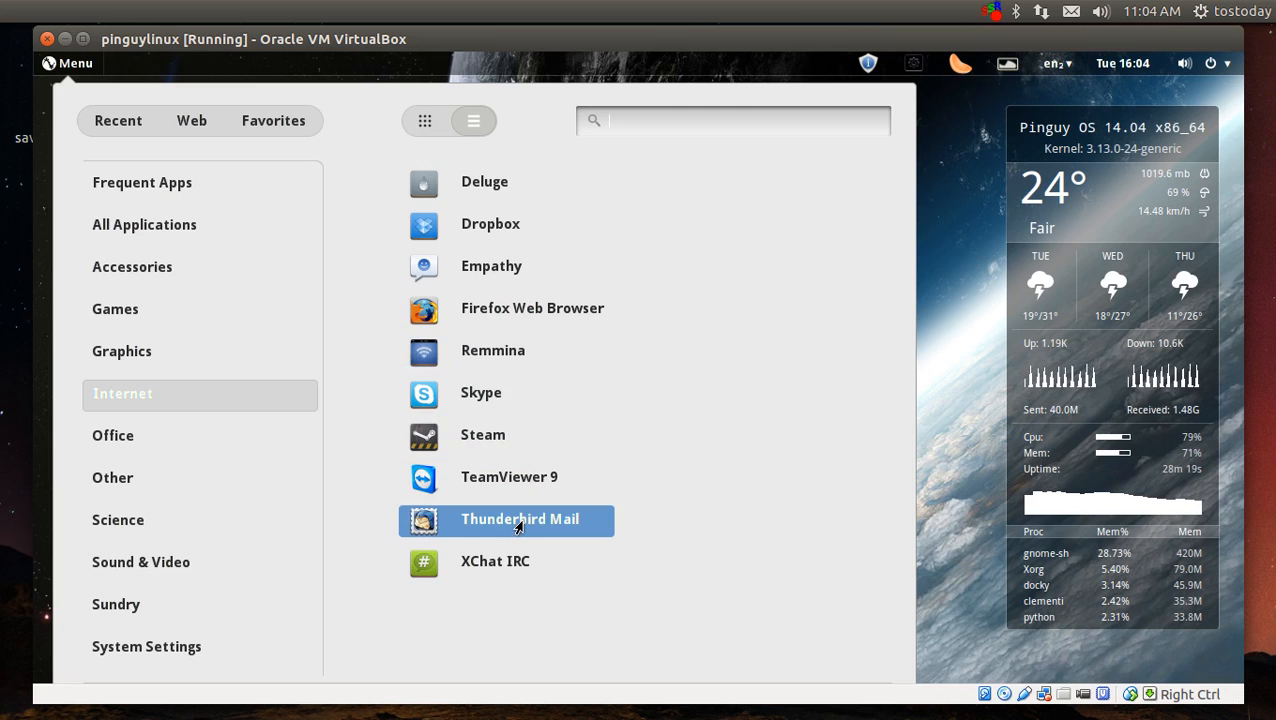
left_click(112, 436)
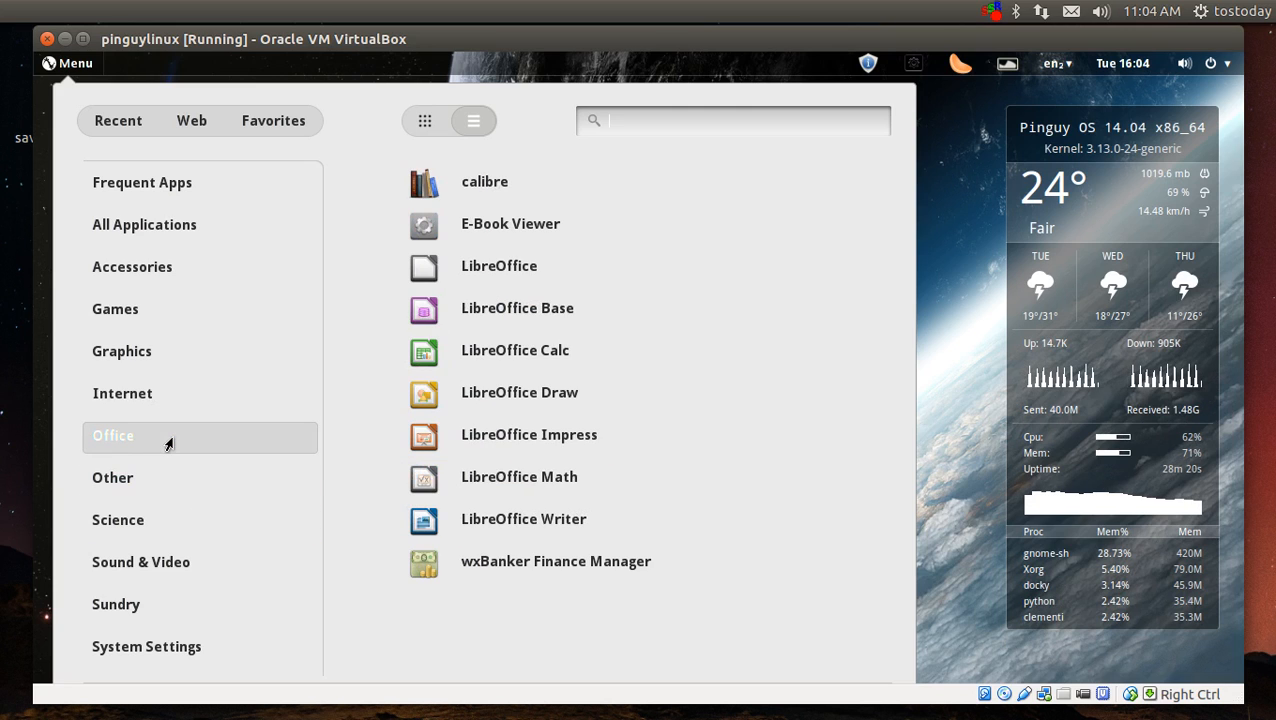
mouse_move(176, 530)
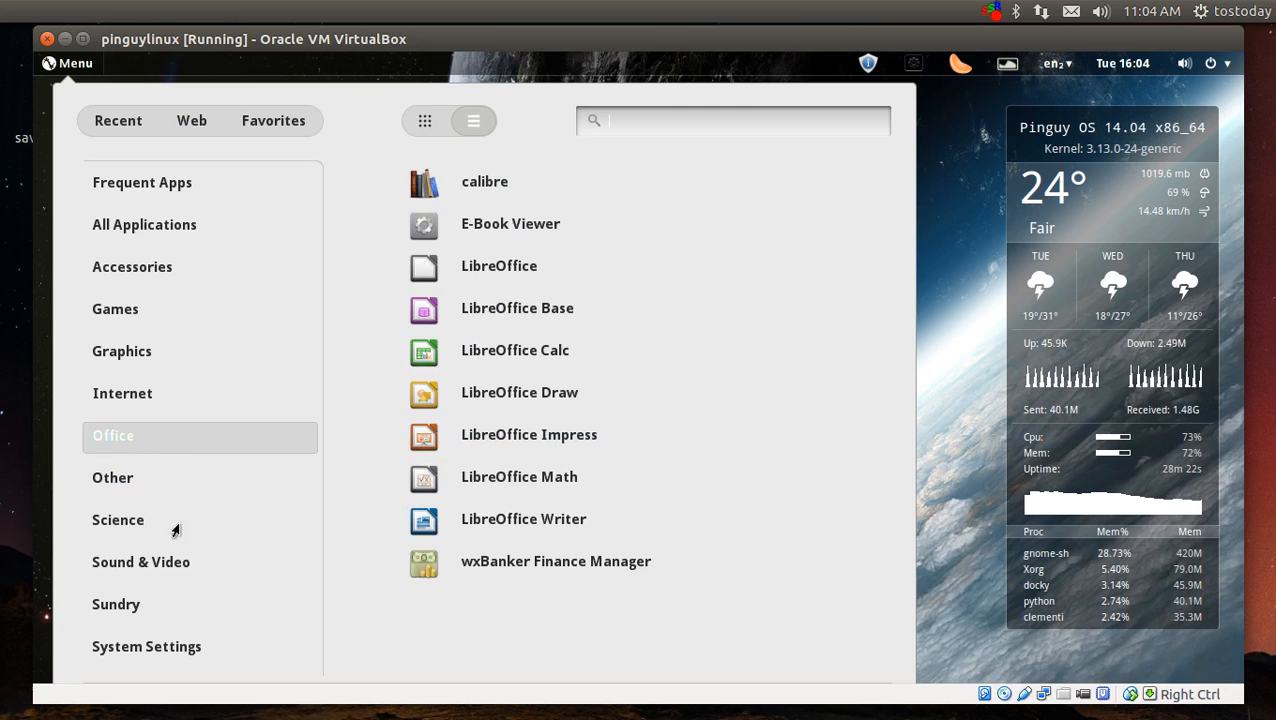
left_click(112, 478)
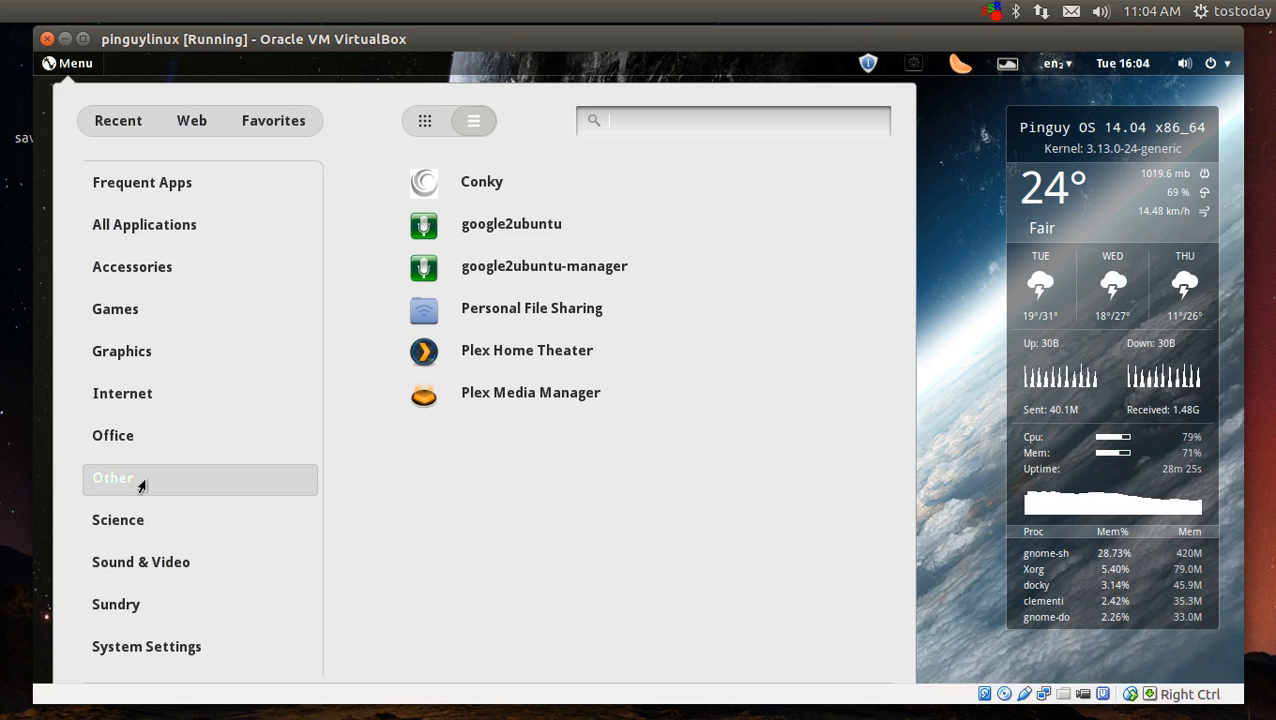
mouse_move(512, 438)
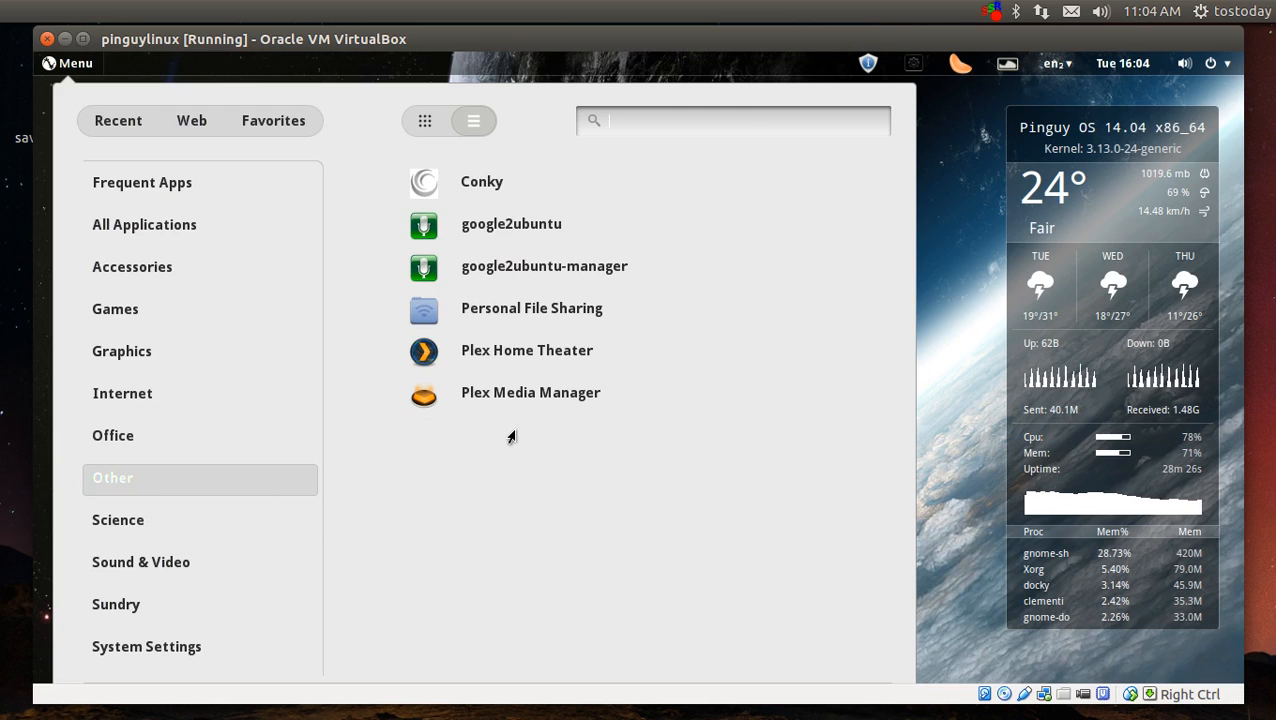
mouse_move(488, 184)
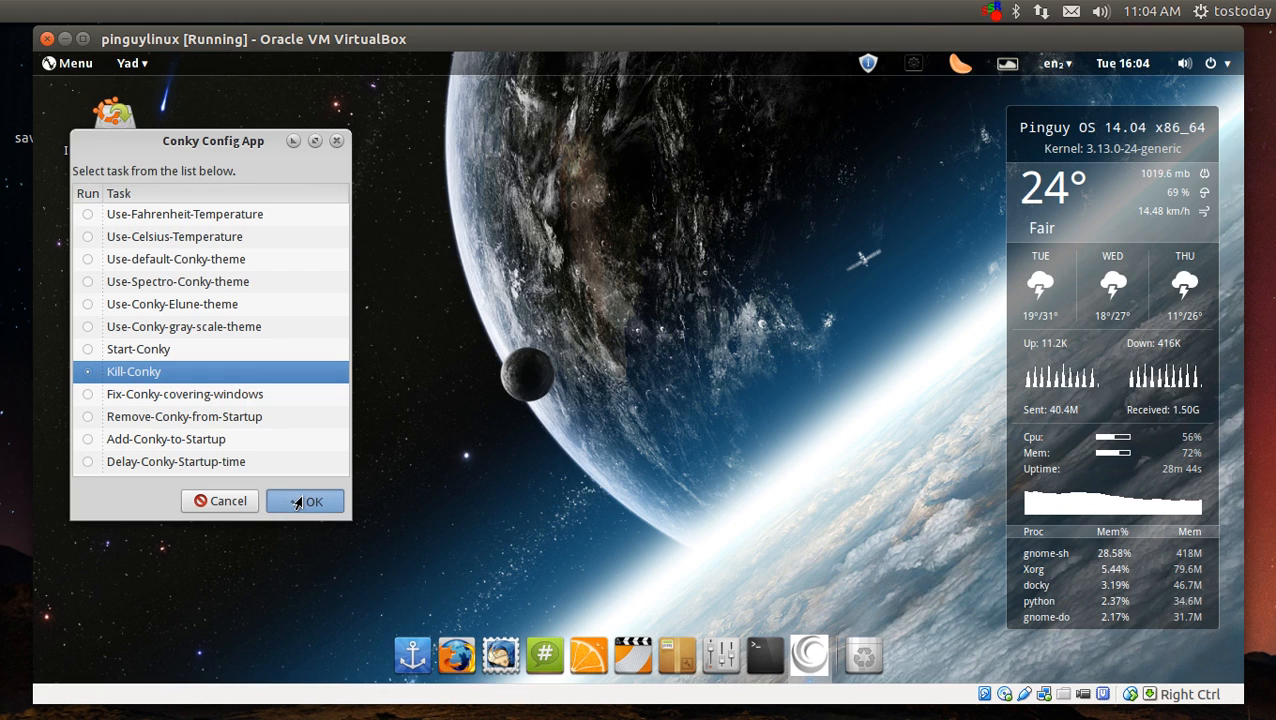
mouse_move(640, 402)
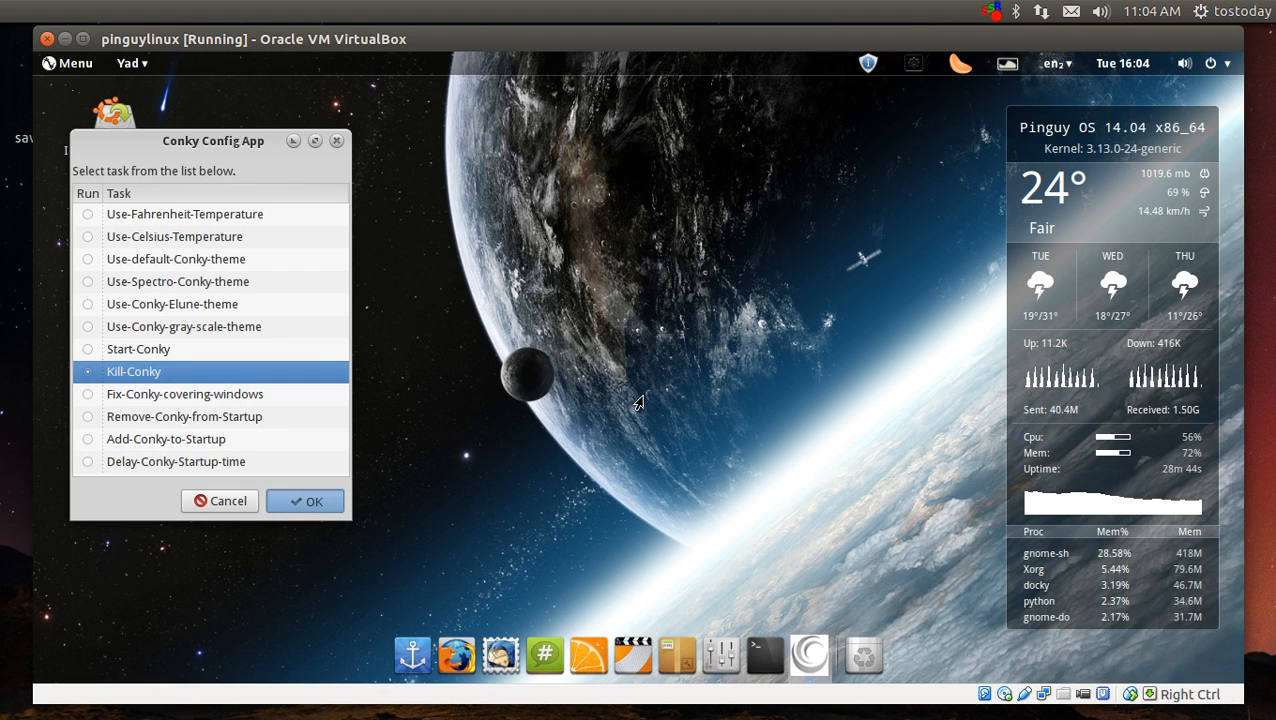
- Run Conky Config App's Kill-Conky task to remove the Conky monitor from the desktop
left_click(304, 500)
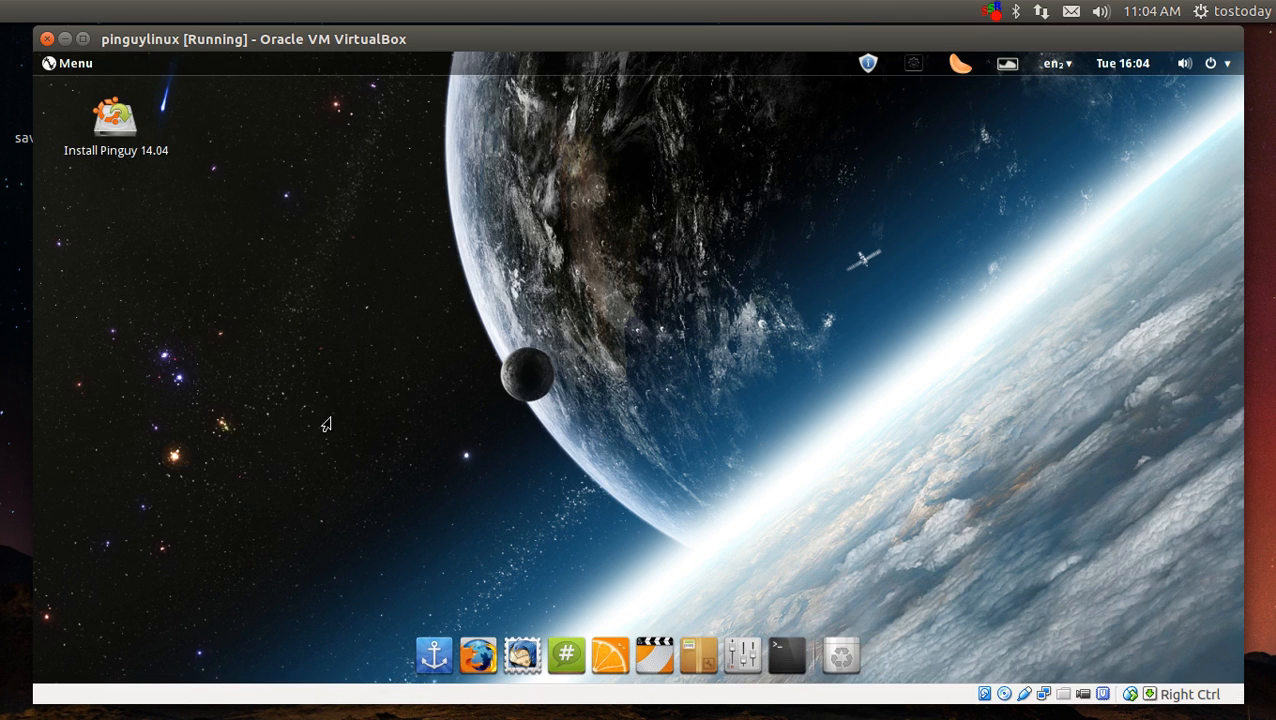
mouse_move(48, 62)
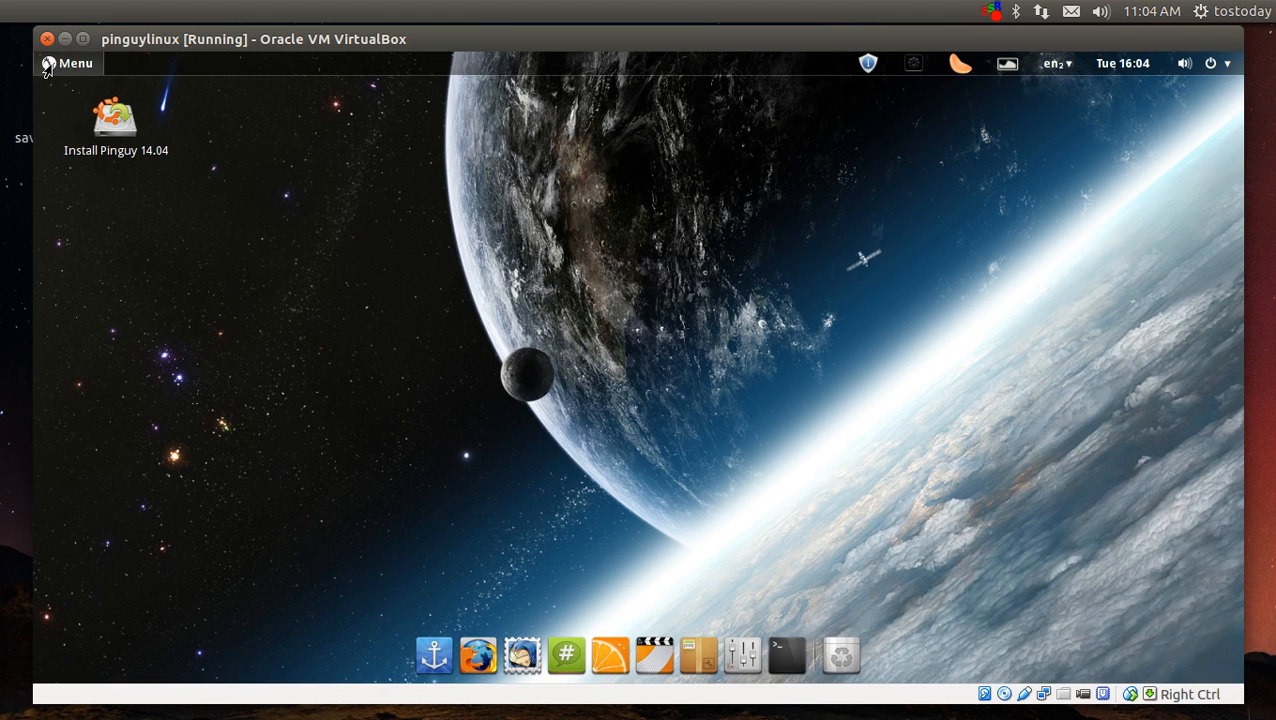
- Browse Frequent Apps, Science and Sound & Video, ending on System Settings
left_click(66, 62)
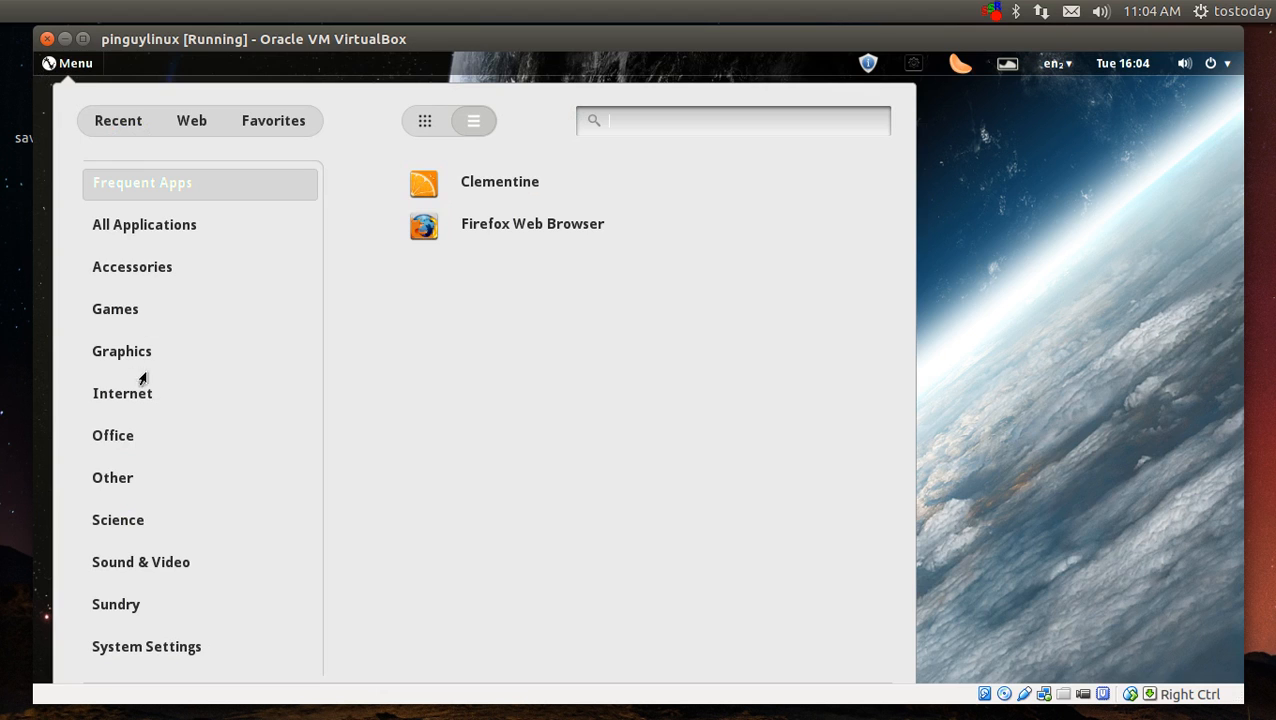
left_click(118, 520)
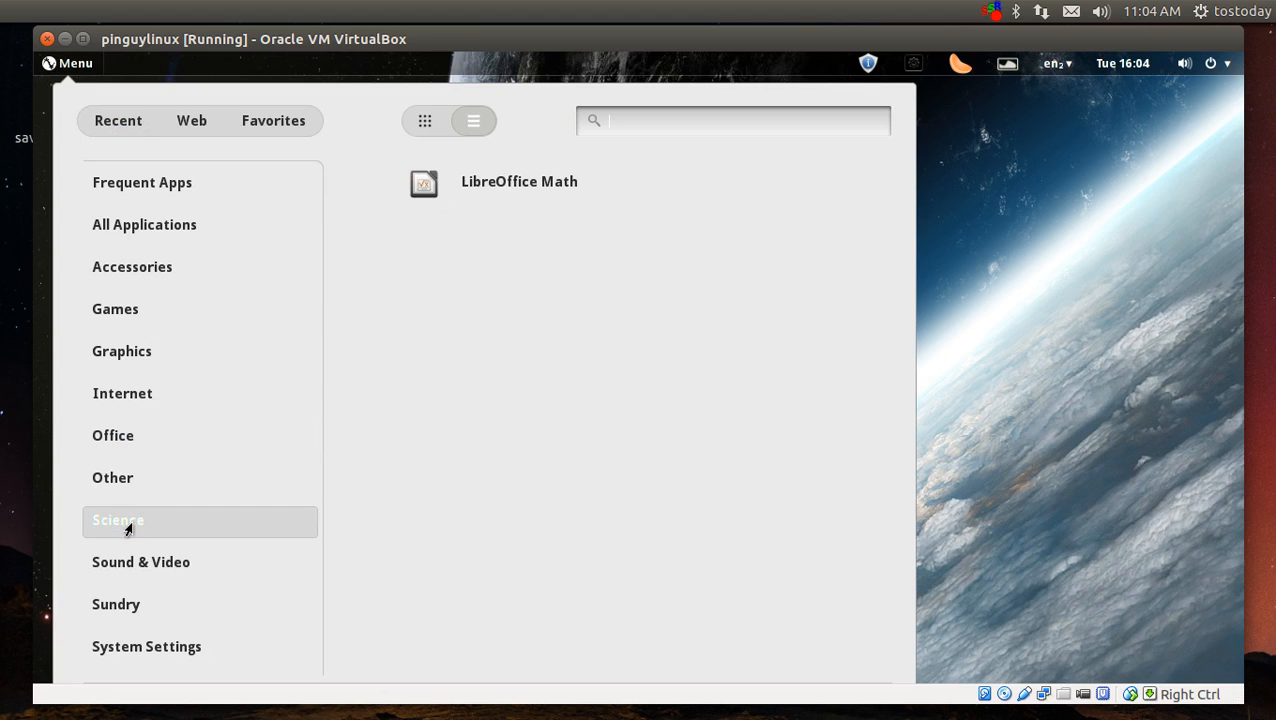
mouse_move(136, 572)
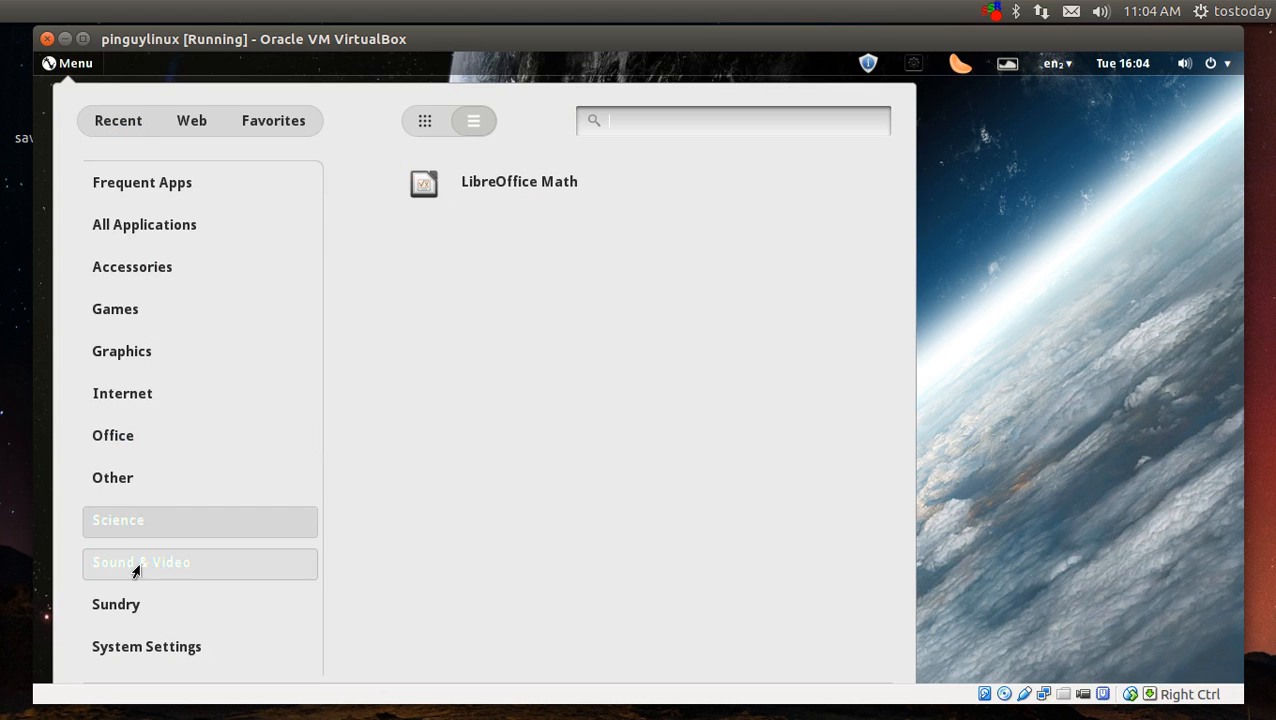
left_click(140, 564)
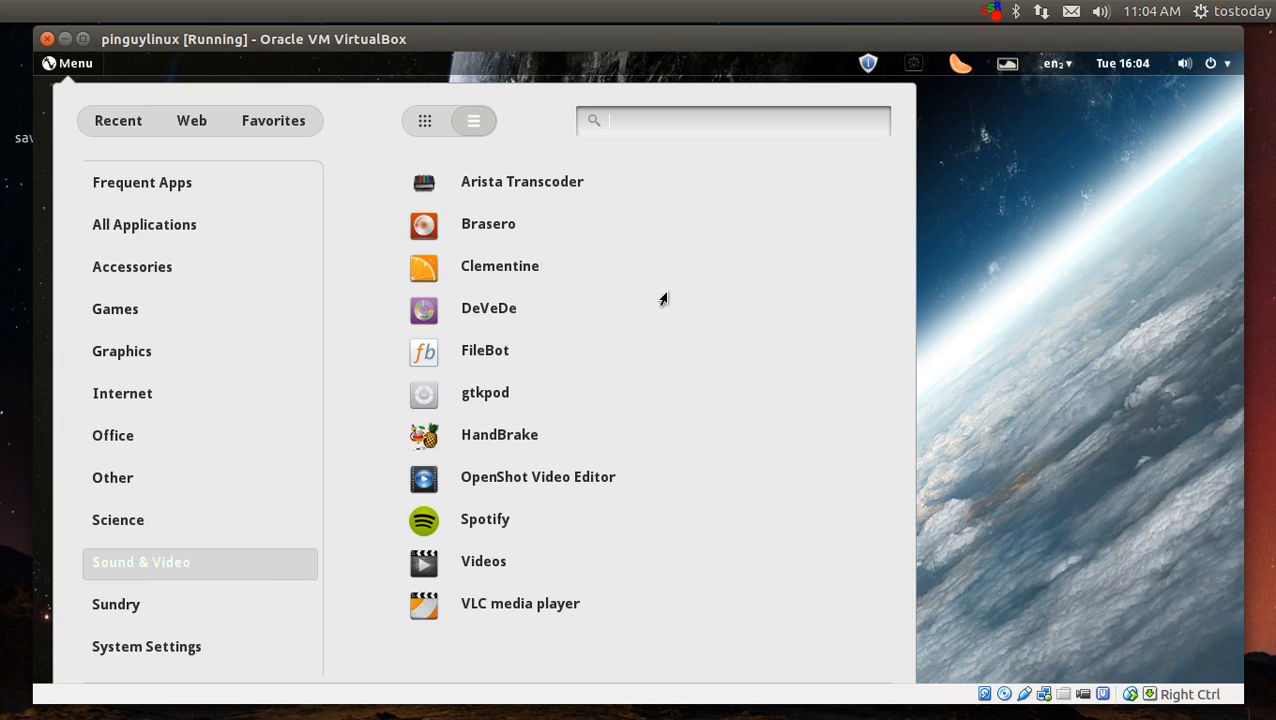
mouse_move(540, 280)
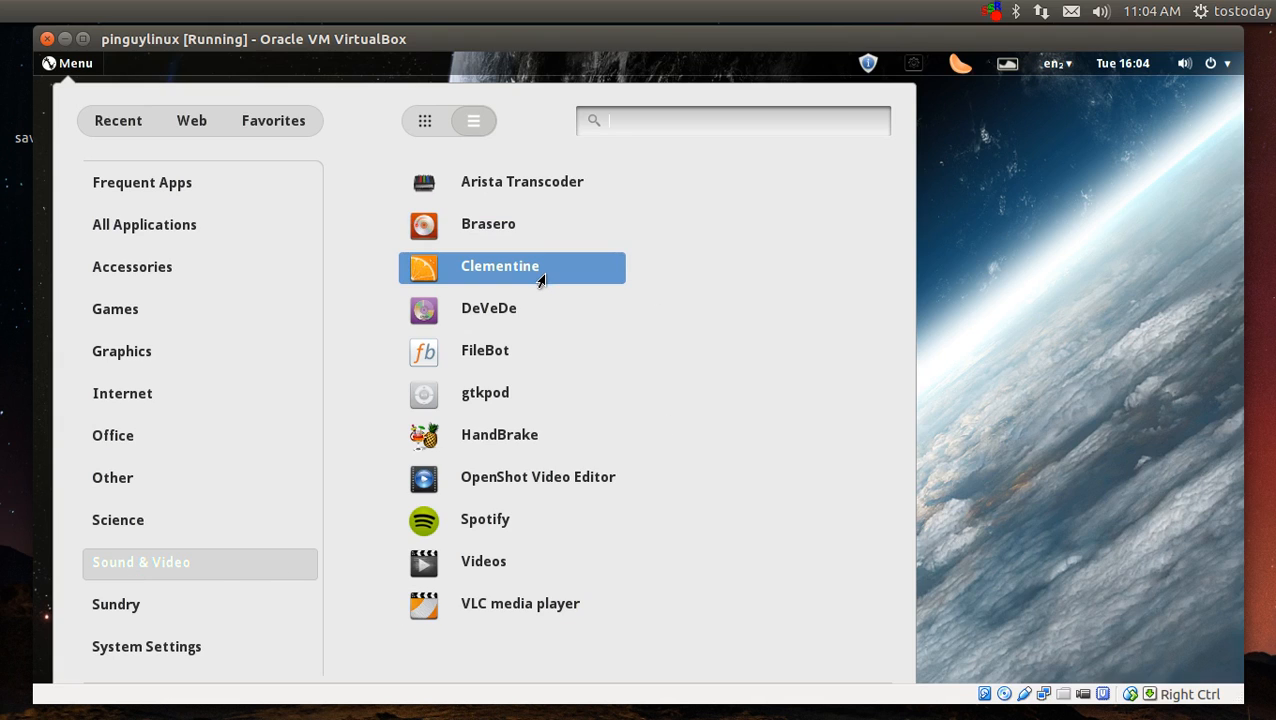
mouse_move(512, 444)
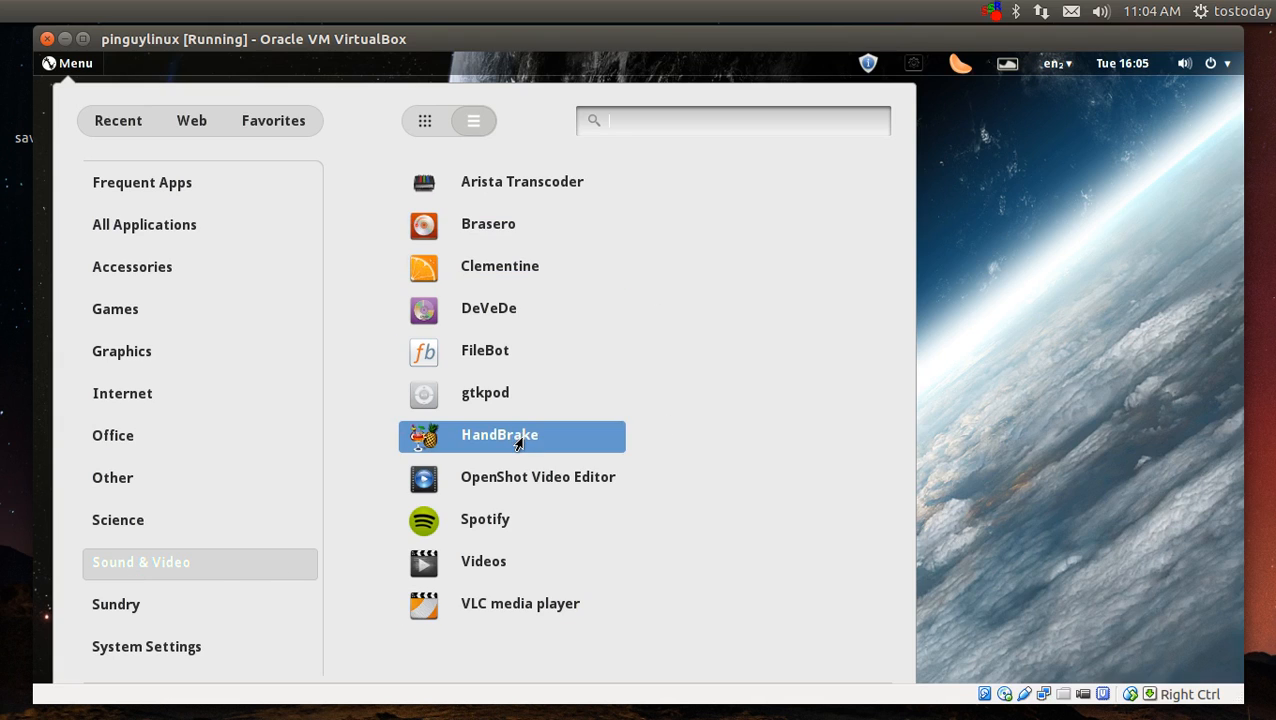
mouse_move(564, 616)
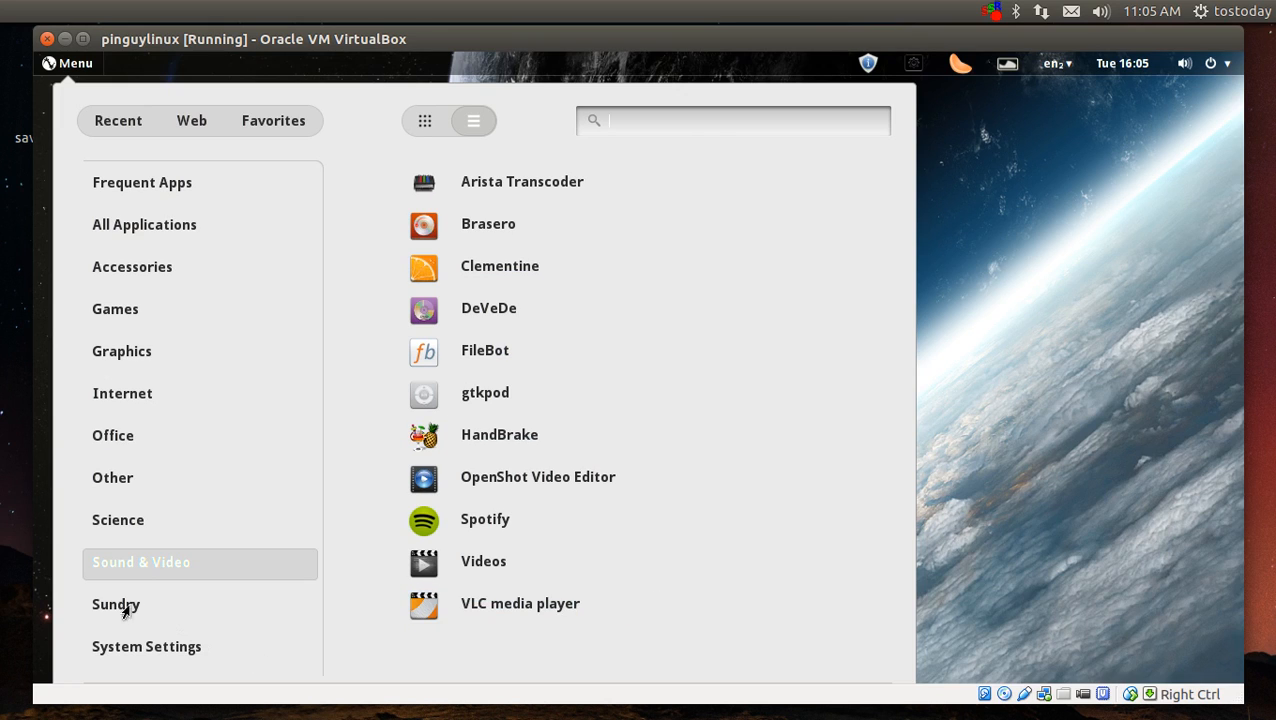
left_click(116, 604)
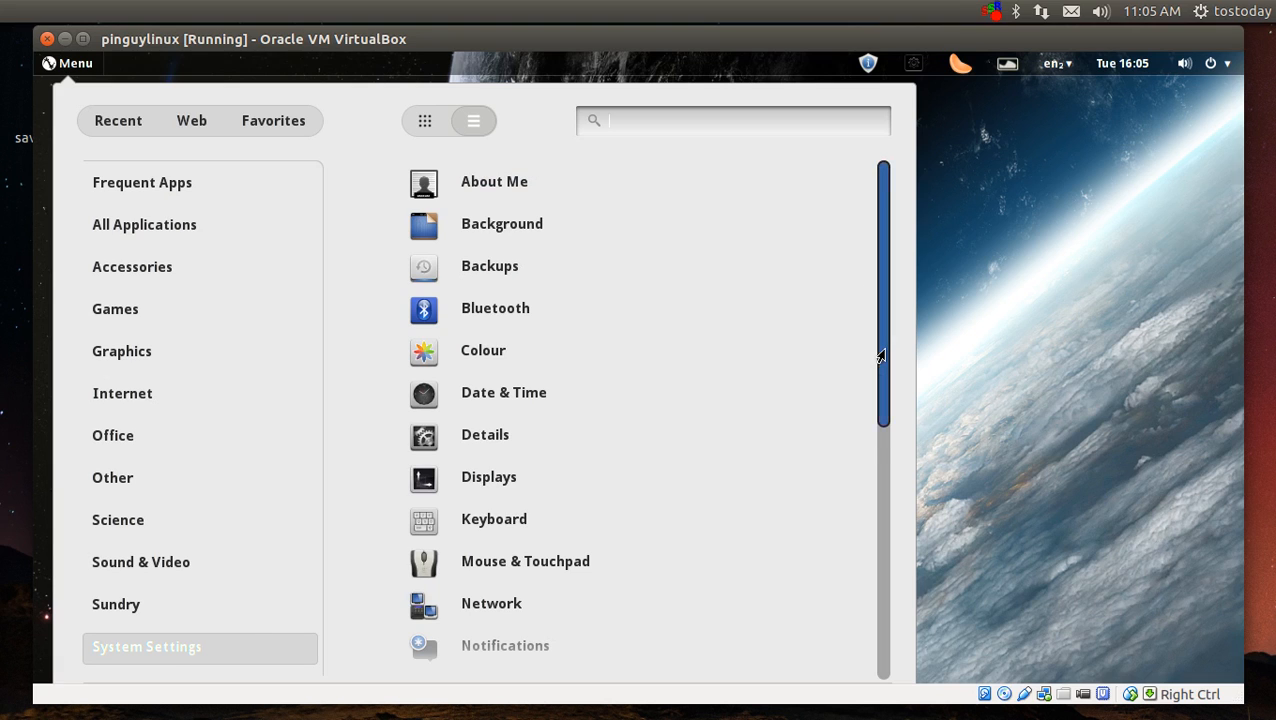
- Scroll the System Settings list down to Ubuntu Tweak and Wacom Tablet
scroll("down", 3)
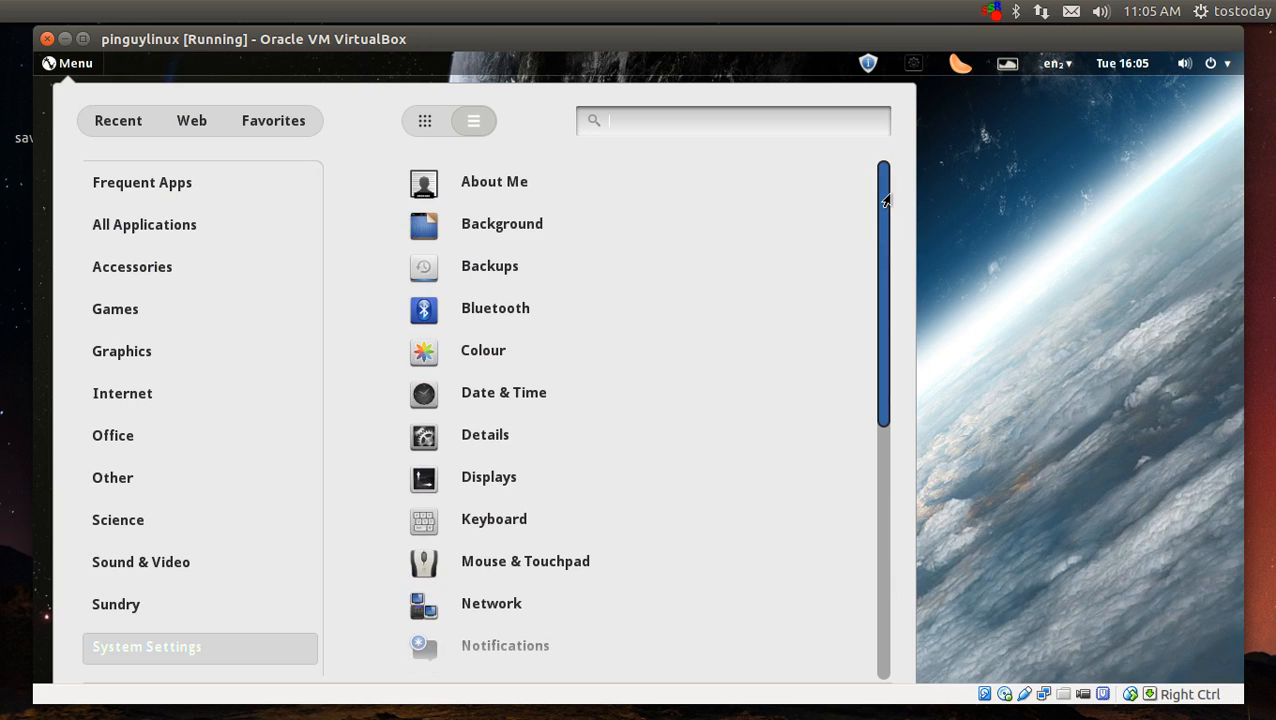
mouse_move(868, 614)
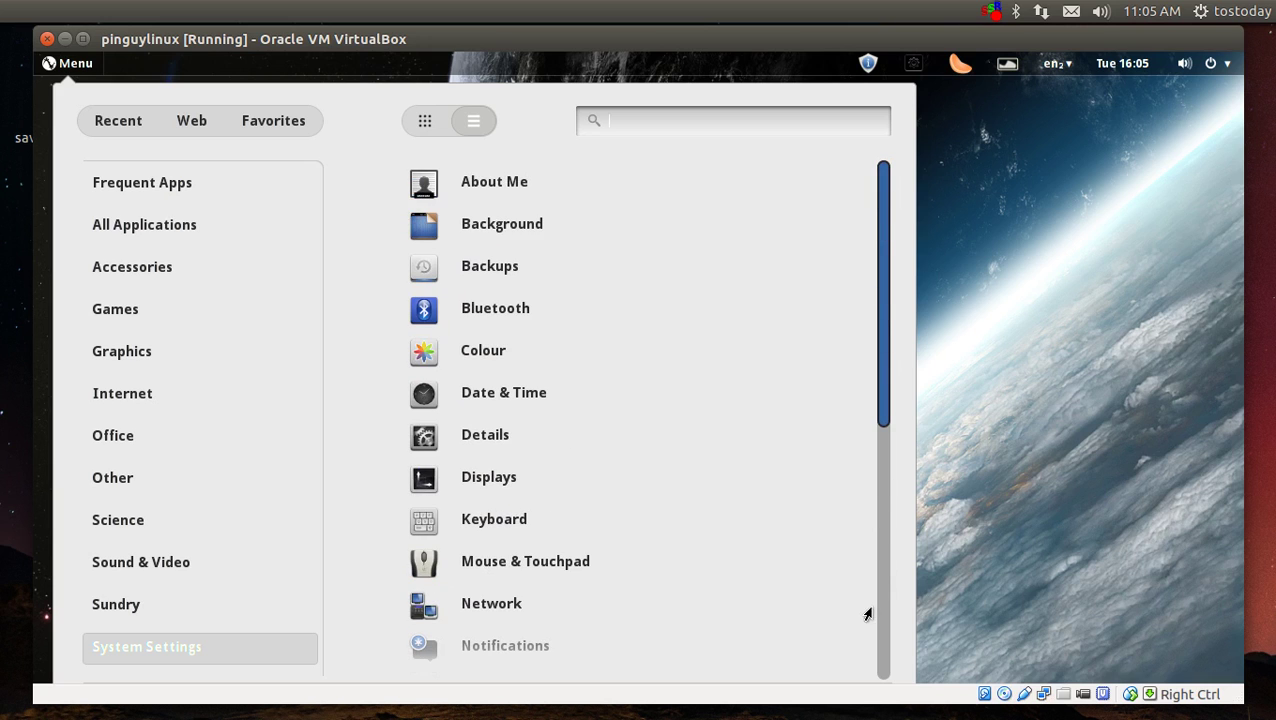
scroll("down", 3)
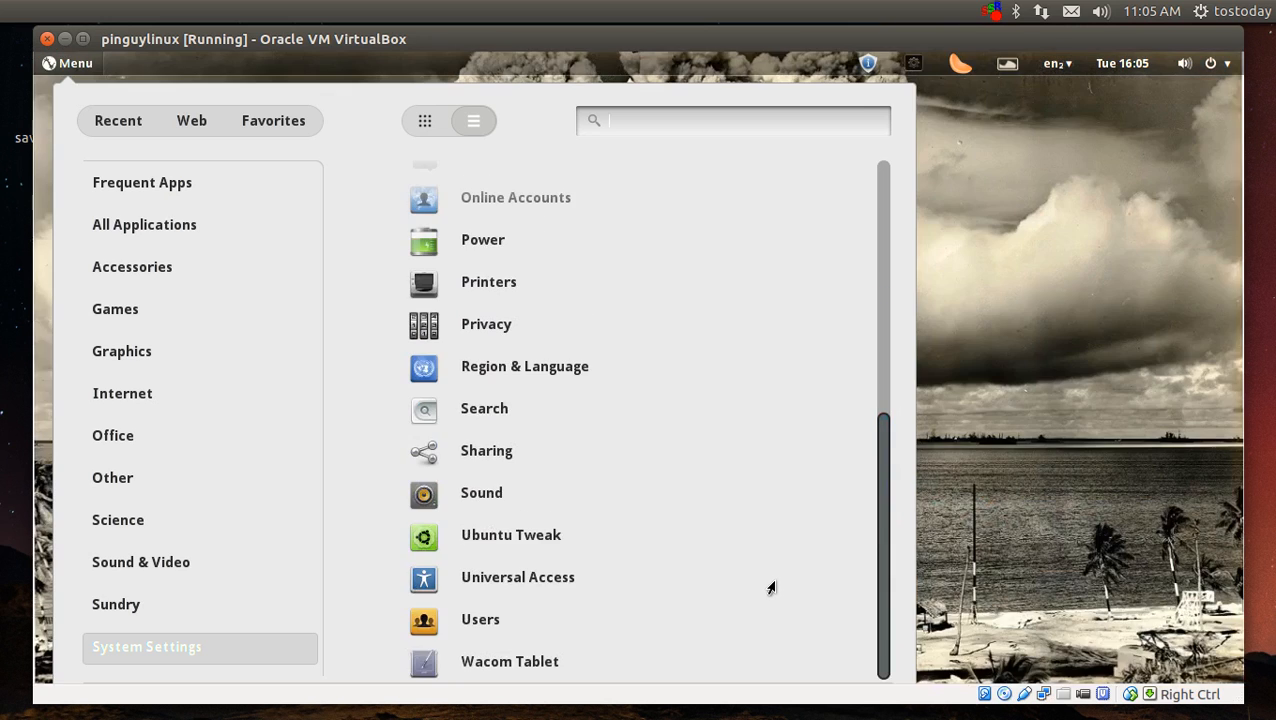
mouse_move(476, 542)
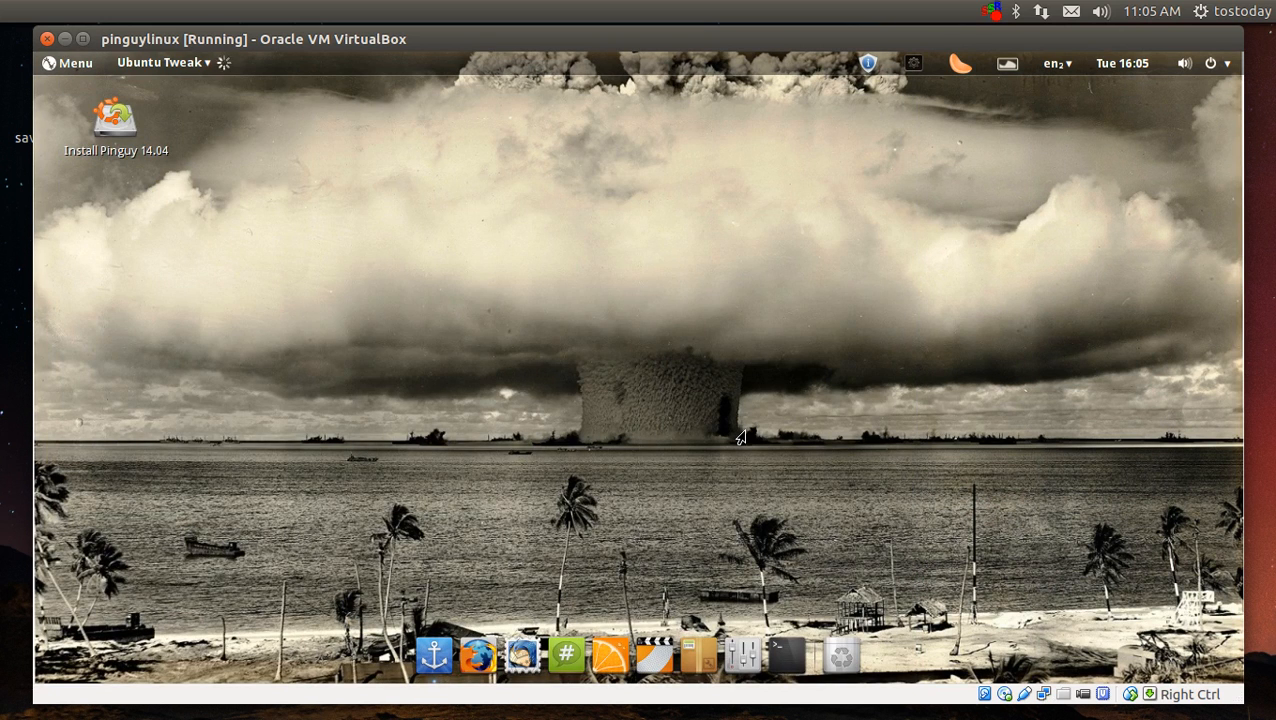
mouse_move(978, 232)
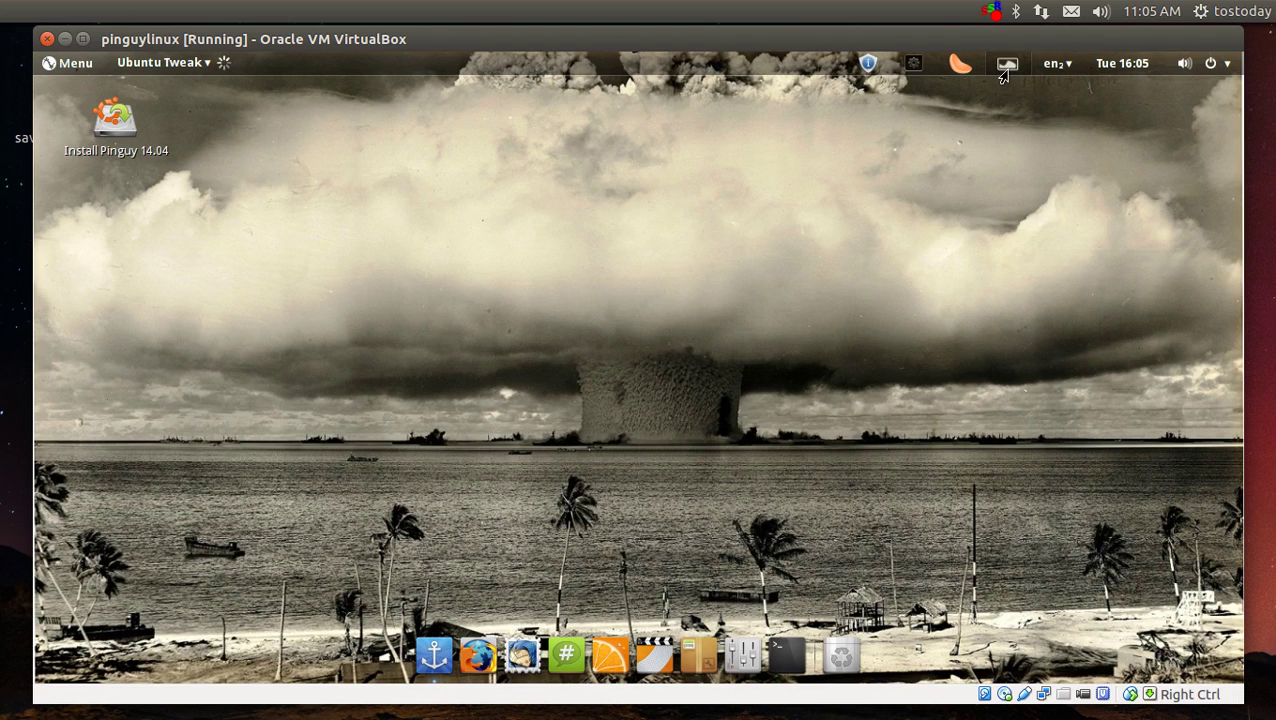
mouse_move(1004, 72)
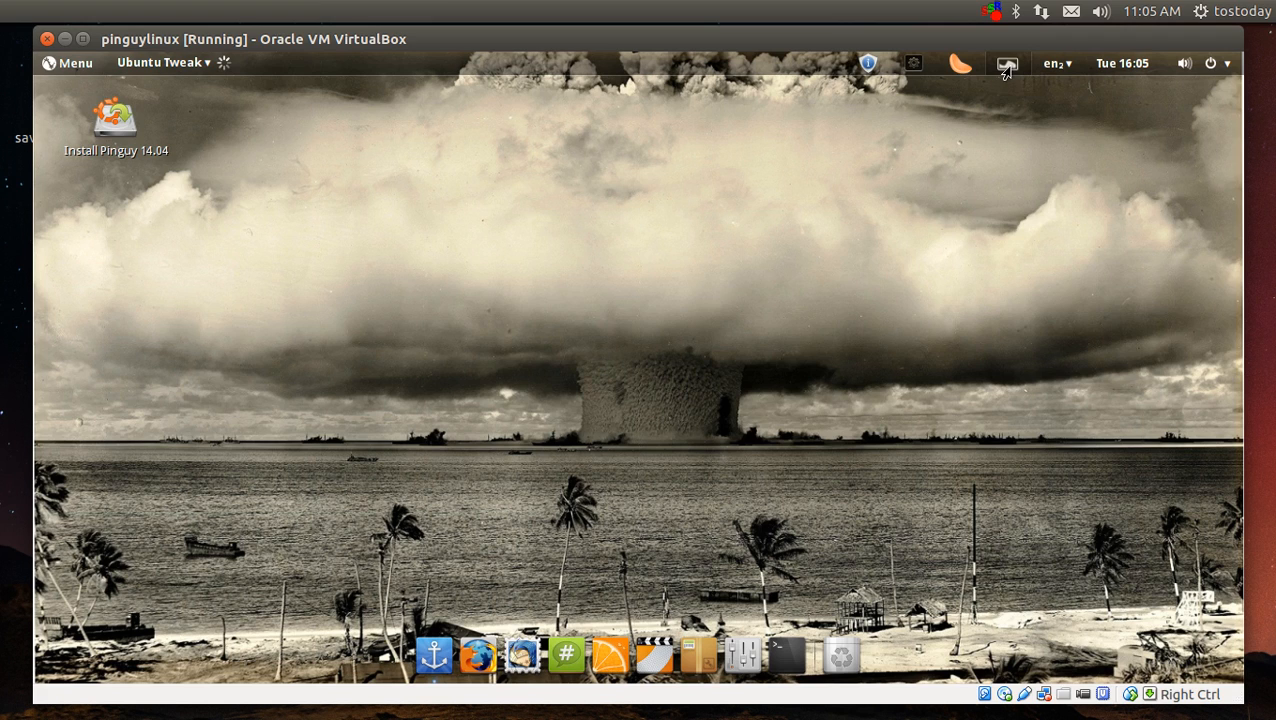
- Skip to the next wallpaper through Variety's Playback options while Ubuntu Tweak loads
left_click(160, 62)
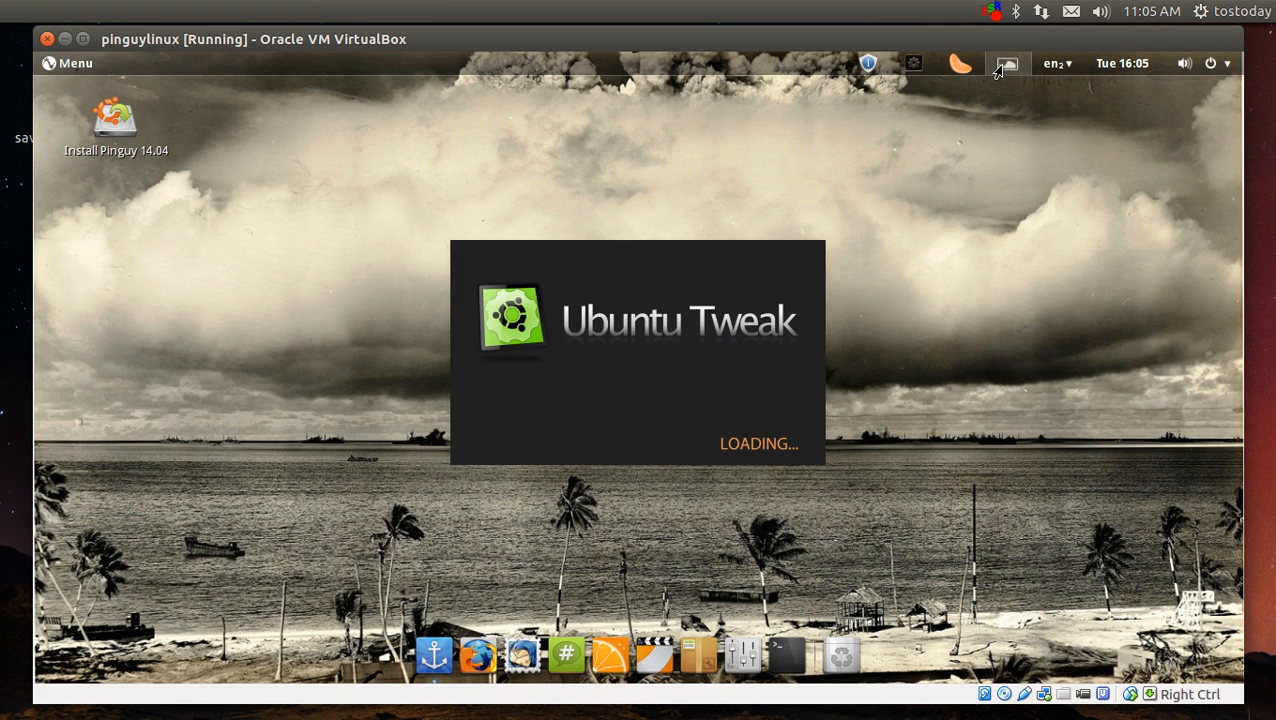
left_click(1008, 62)
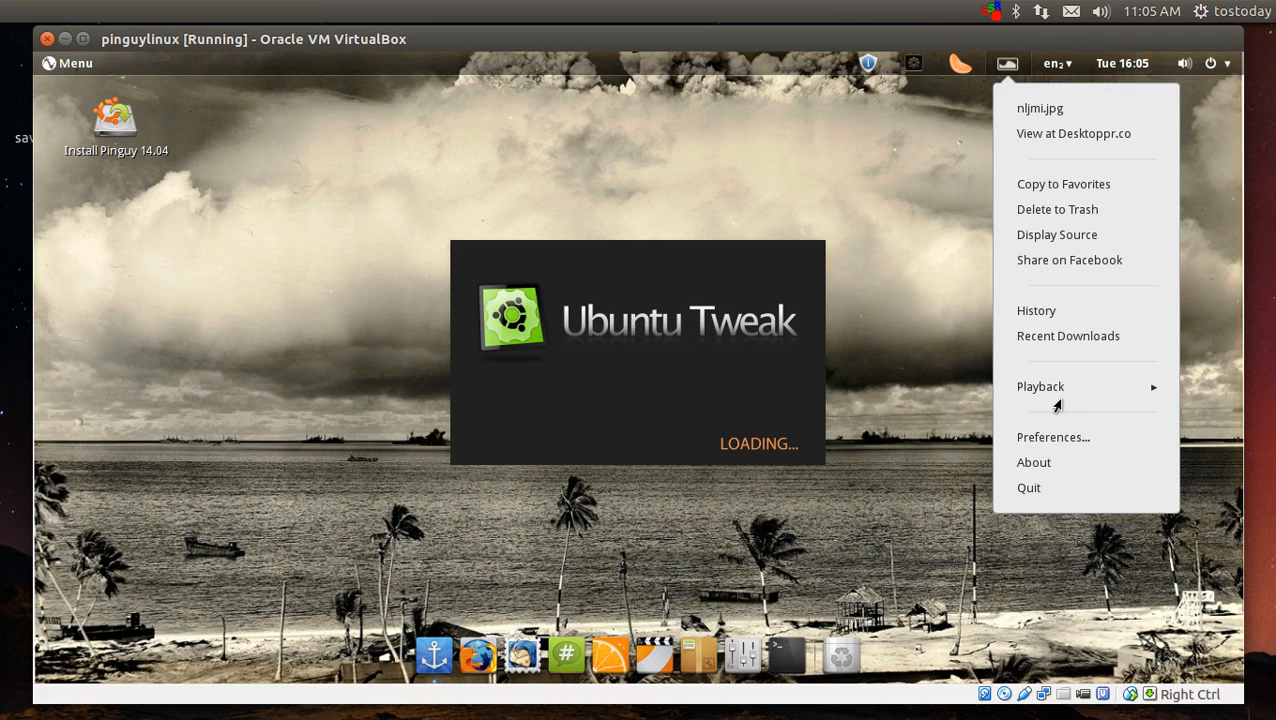
left_click(1040, 386)
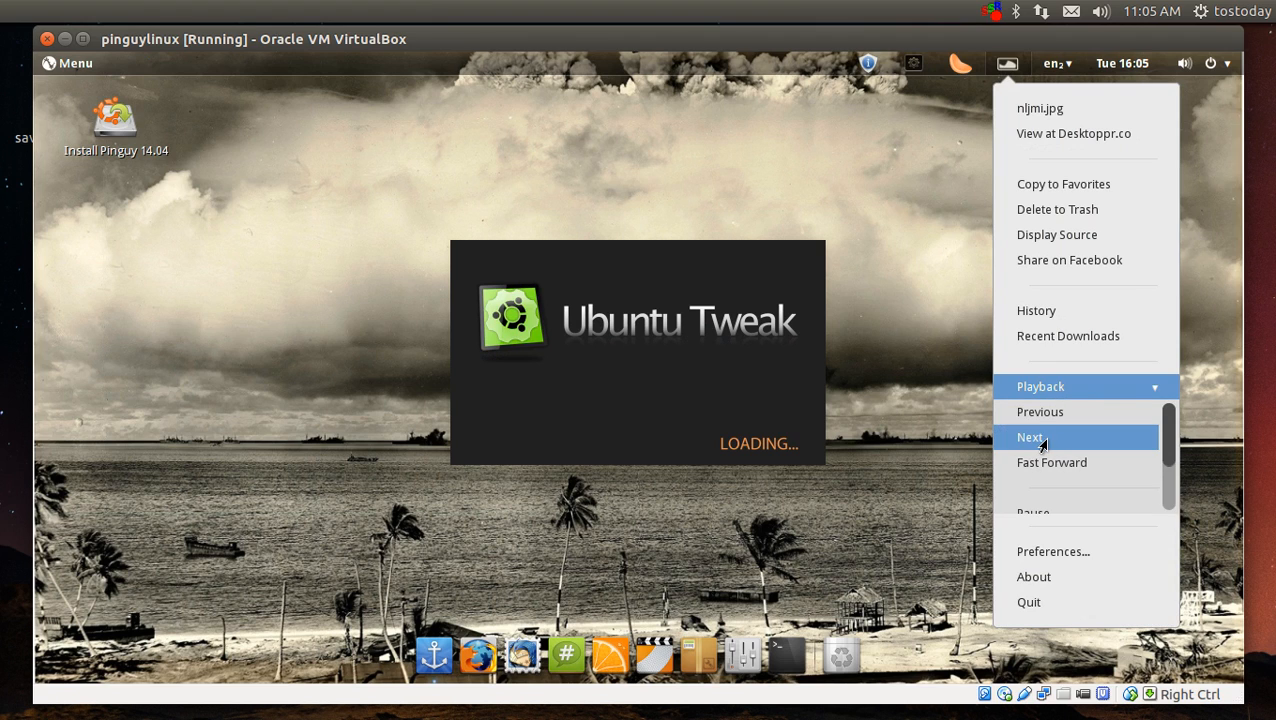
mouse_move(794, 100)
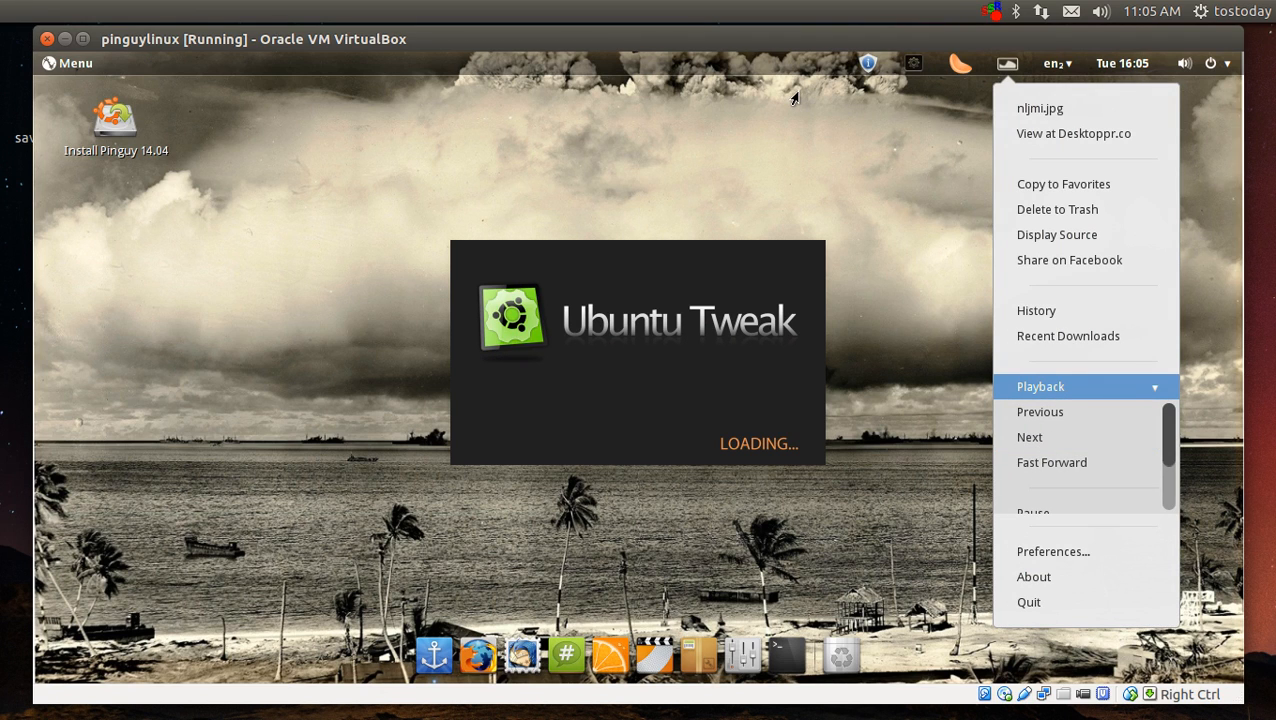
left_click(876, 160)
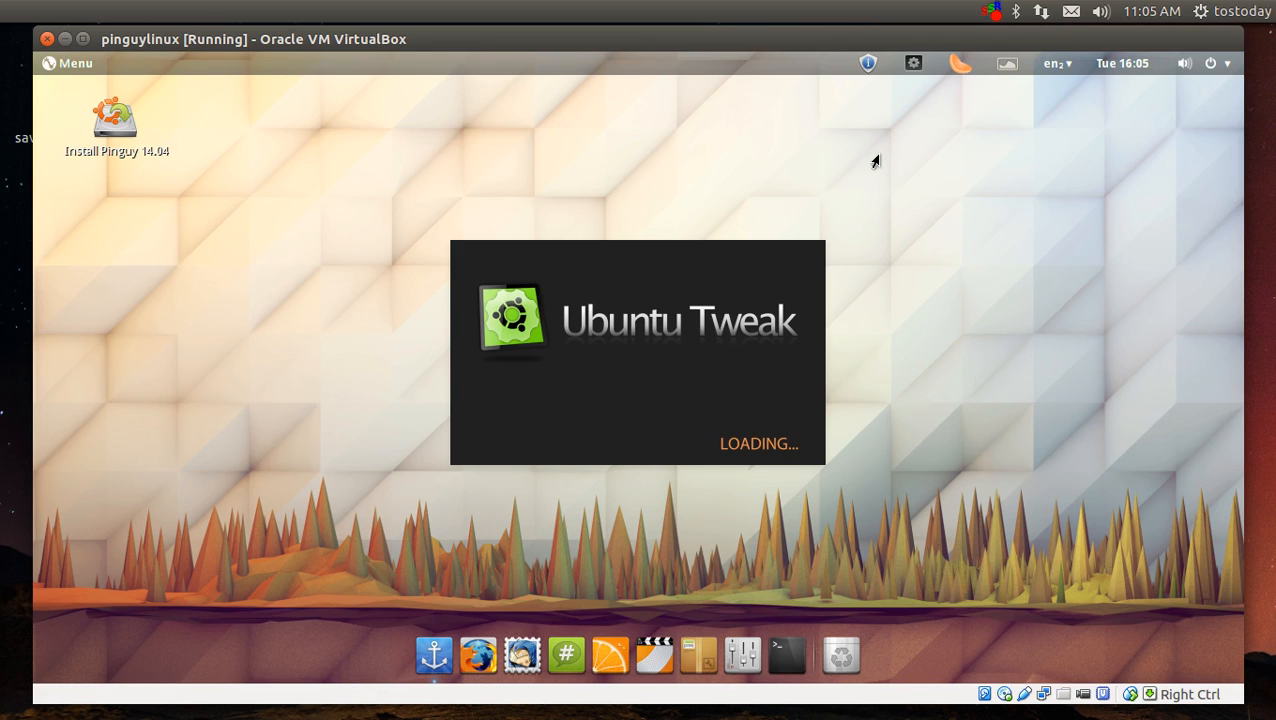
mouse_move(968, 148)
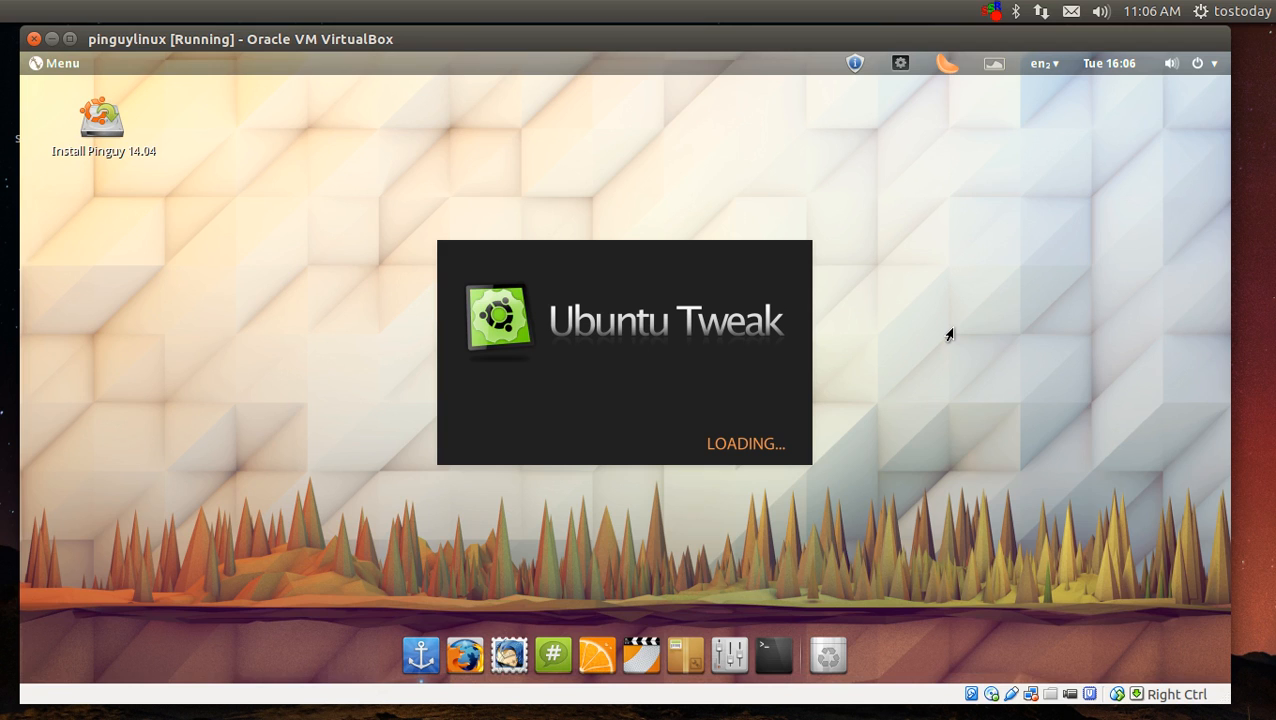
mouse_move(792, 668)
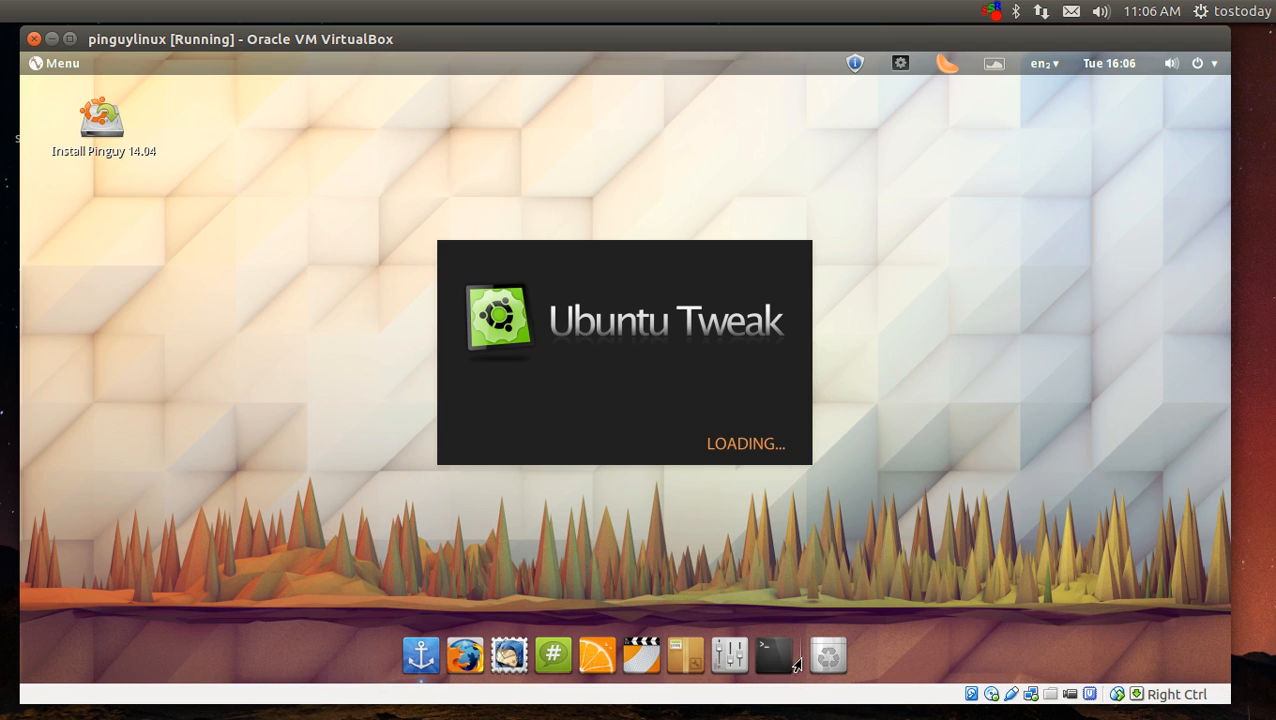
mouse_move(388, 664)
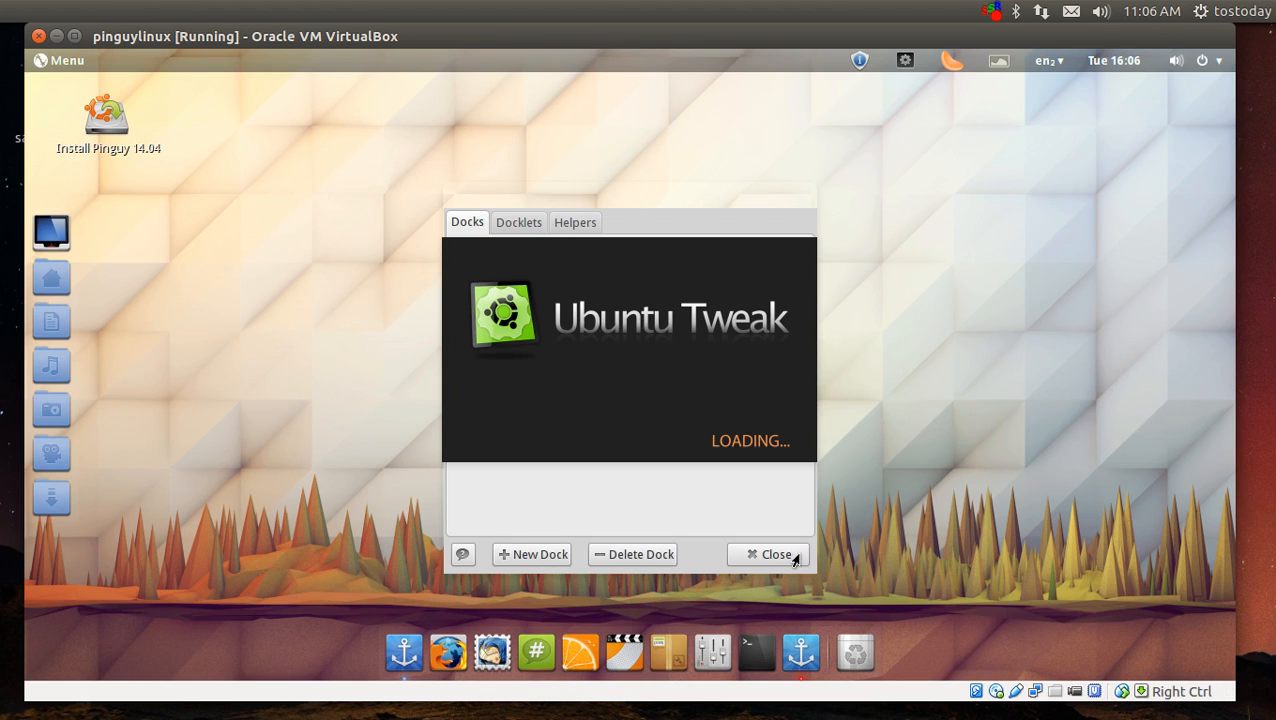
mouse_move(804, 564)
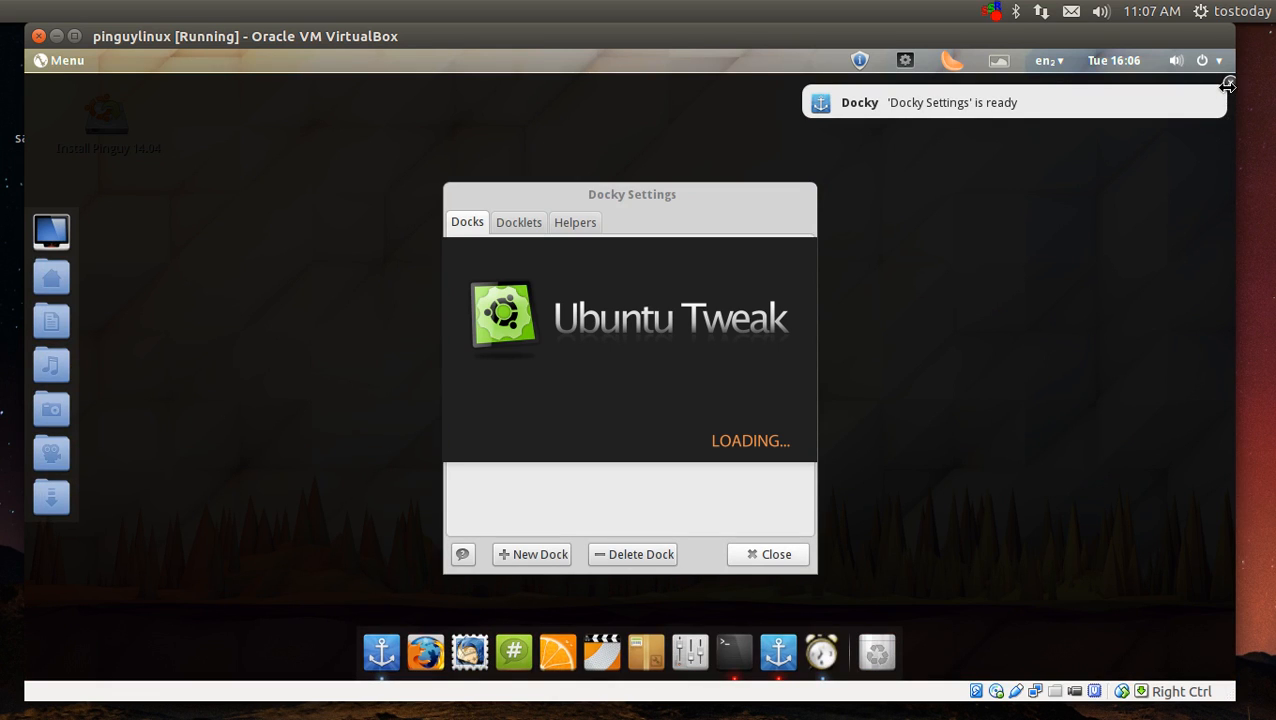
mouse_move(784, 568)
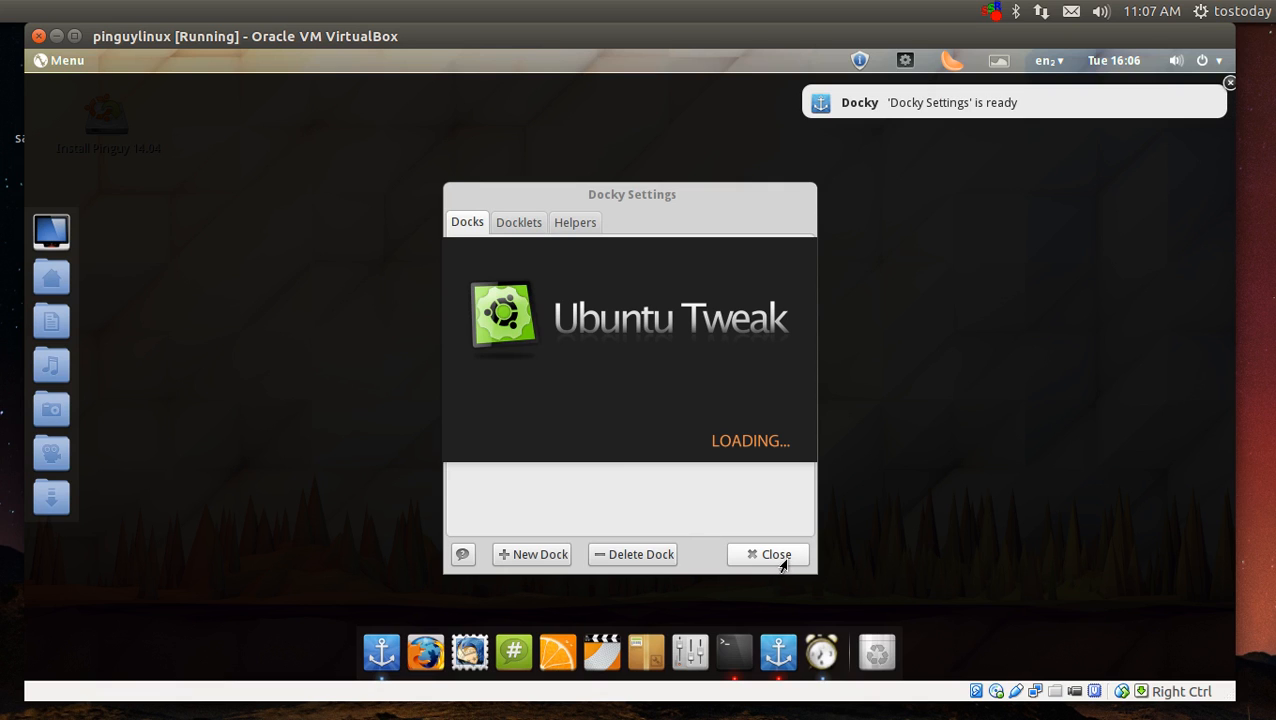
- Close the Docky Settings dialog
left_click(766, 554)
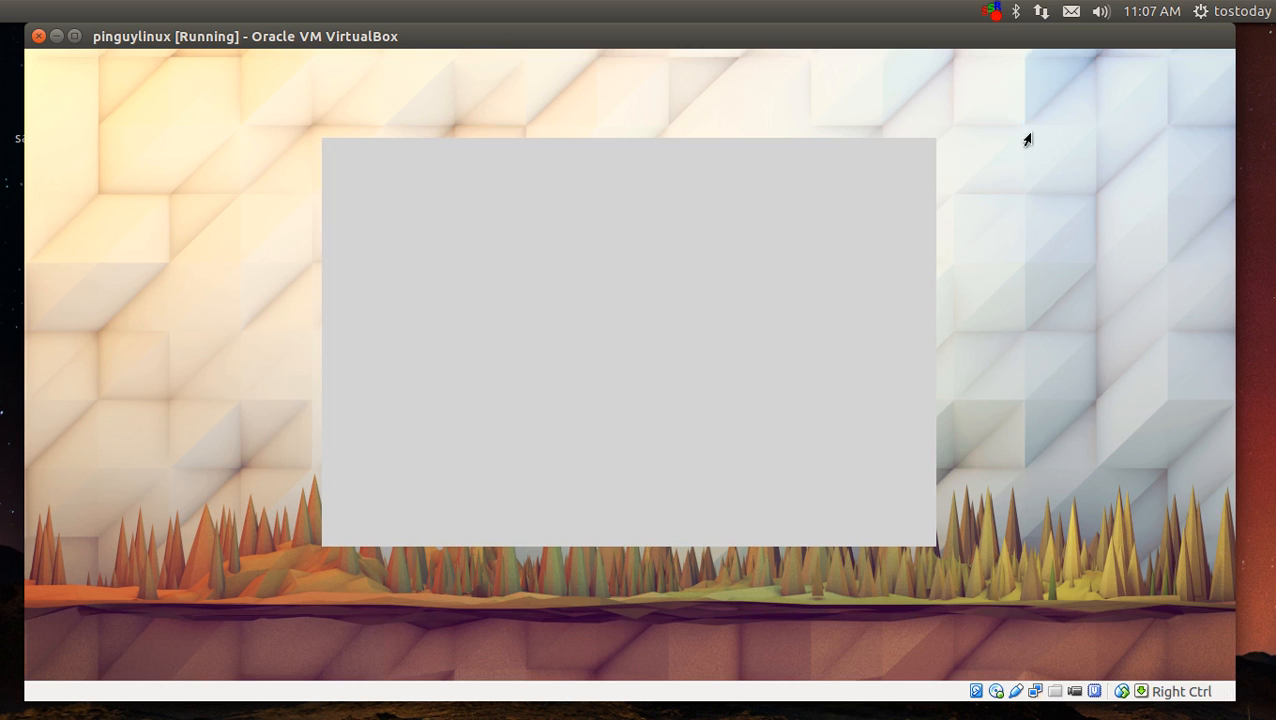